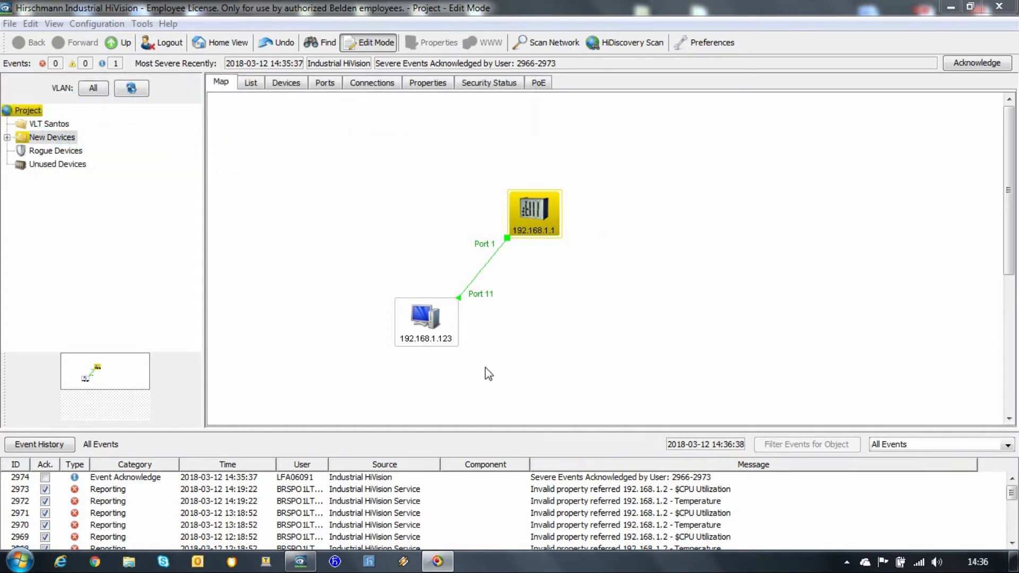
Step: From the HiVision map, bring up Internet Explorer and load the ftp.hirschmann-usa.com site root
{"action": "left_click", "coordinate": [426, 318]}
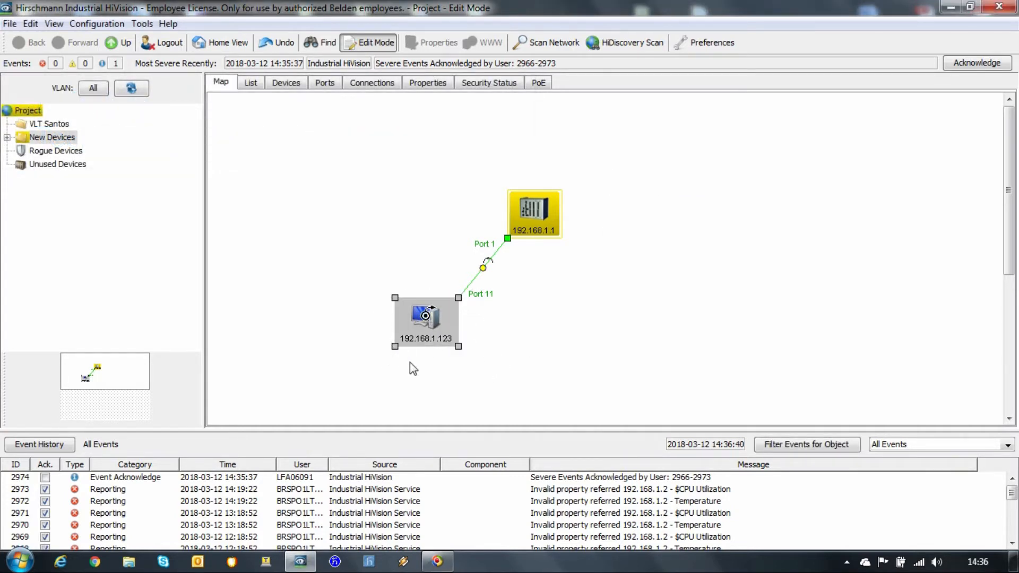
{"action": "mouse_move", "coordinate": [426, 319]}
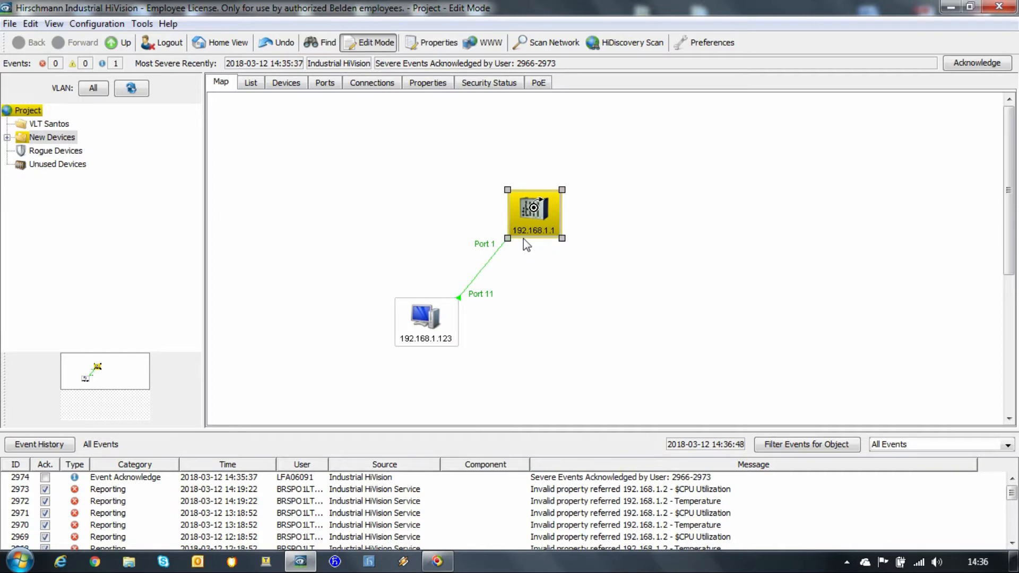
{"action": "mouse_move", "coordinate": [554, 244]}
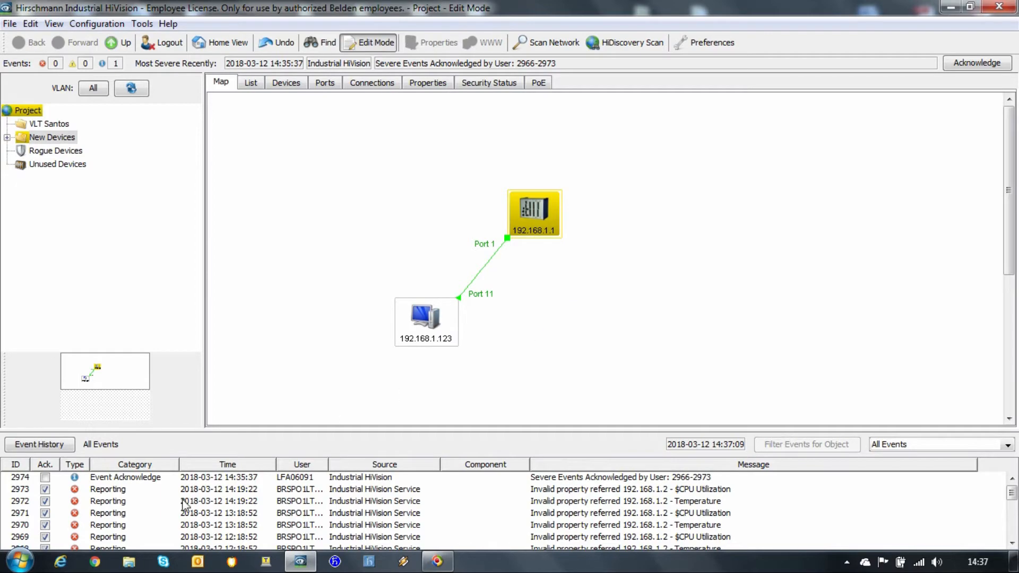
{"action": "mouse_move", "coordinate": [61, 560]}
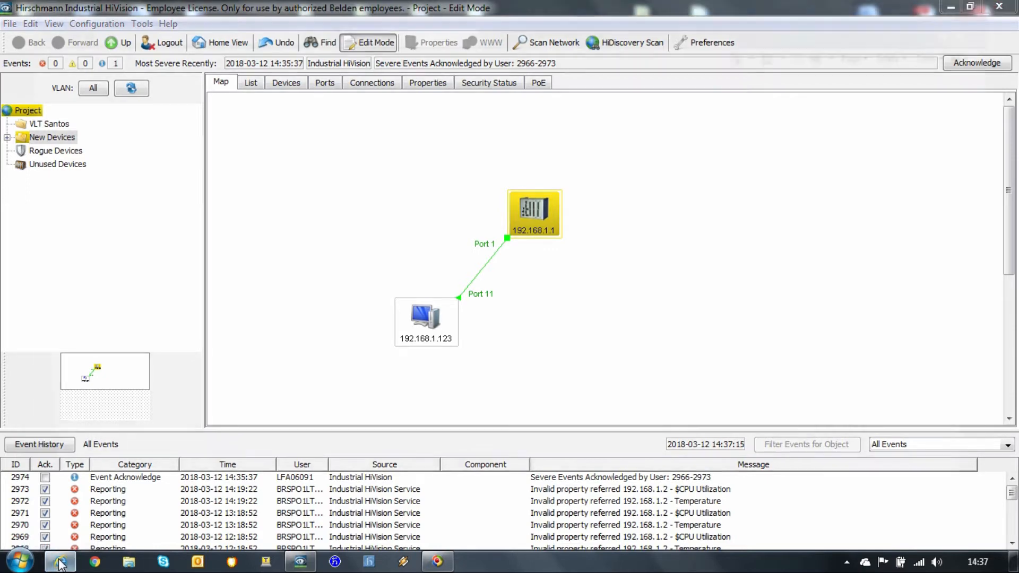
{"action": "left_click", "coordinate": [59, 561]}
{"action": "type", "text": "ftp"}
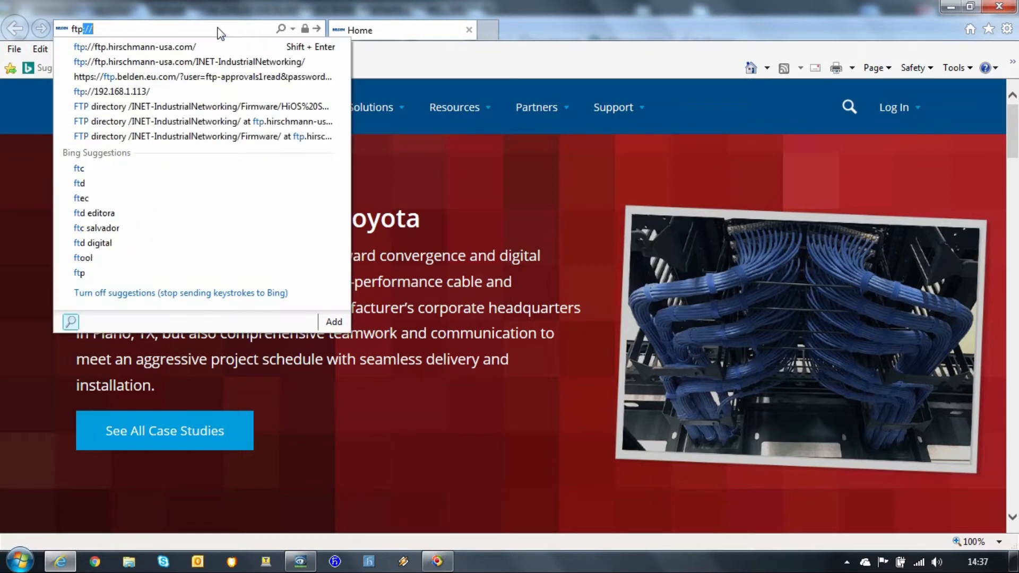
{"action": "left_click", "coordinate": [134, 47]}
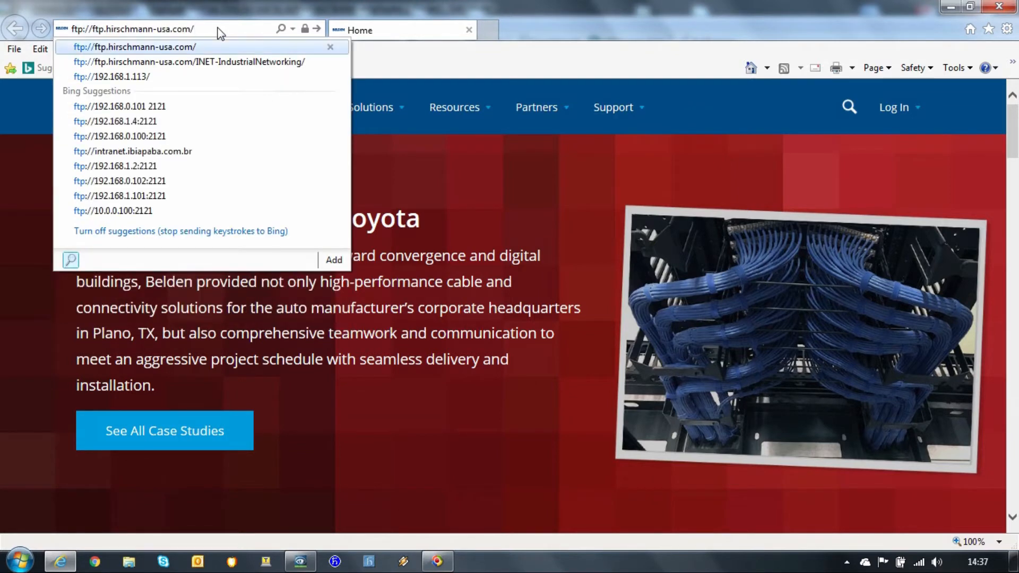
{"action": "left_click", "coordinate": [134, 47]}
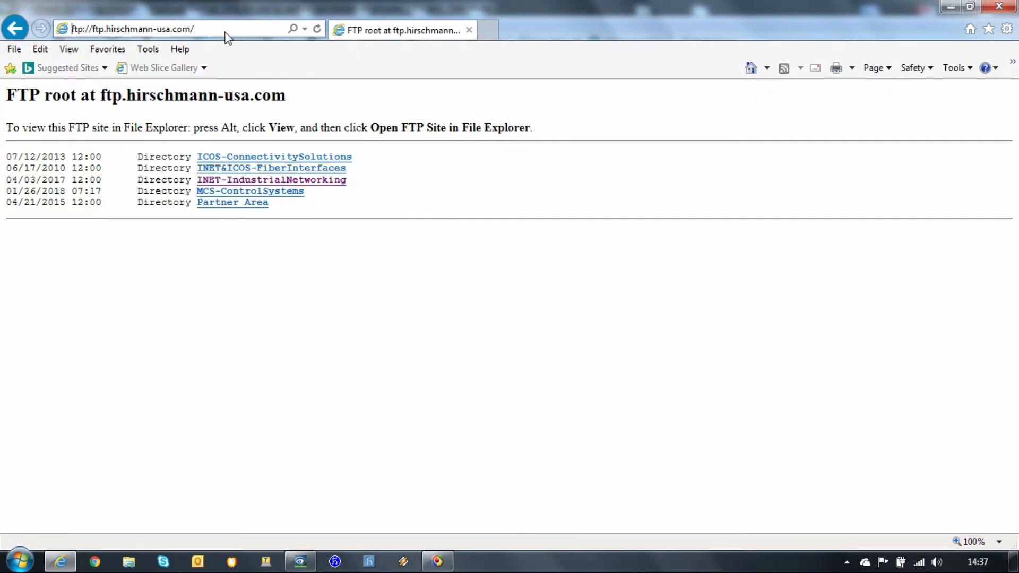
Step: Browse into INET-IndustrialNetworking and then its Firmware directory
{"action": "left_click", "coordinate": [271, 181]}
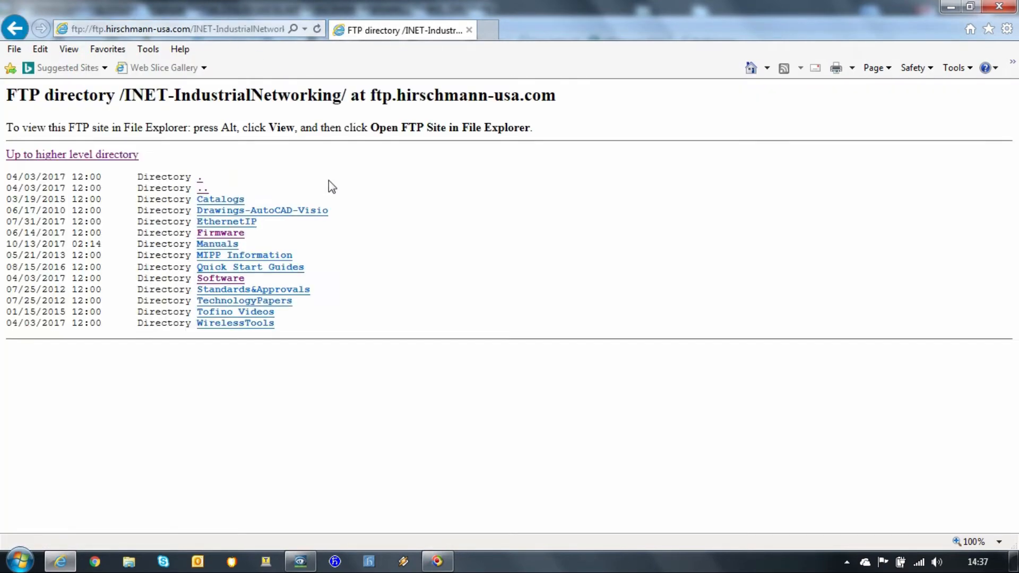
{"action": "left_click", "coordinate": [221, 233]}
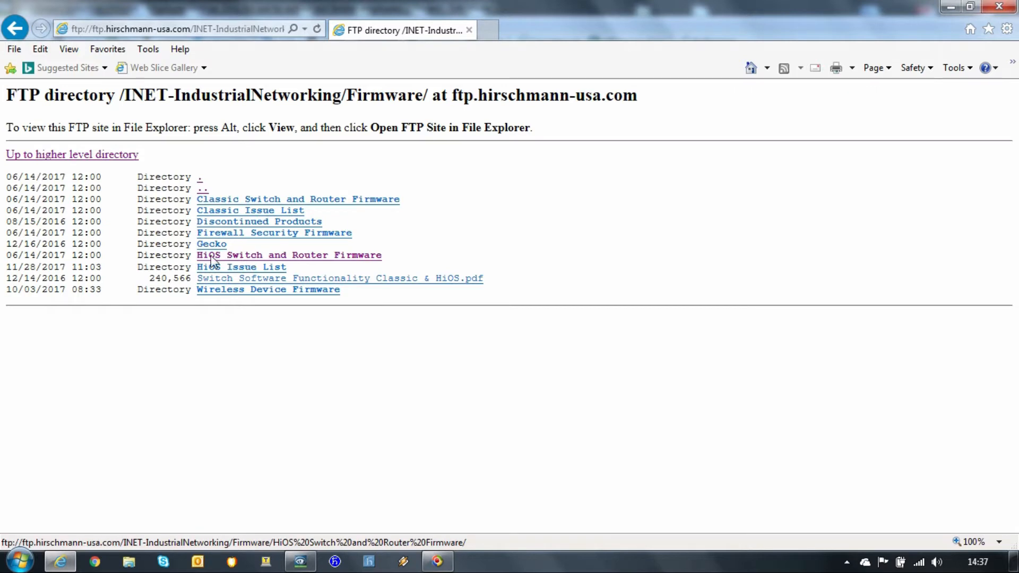
Step: Browse into HiOS Switch and Router Firmware and the RSPE20-25-30-25 folder listing the Web RSPE zips
{"action": "left_click", "coordinate": [289, 255]}
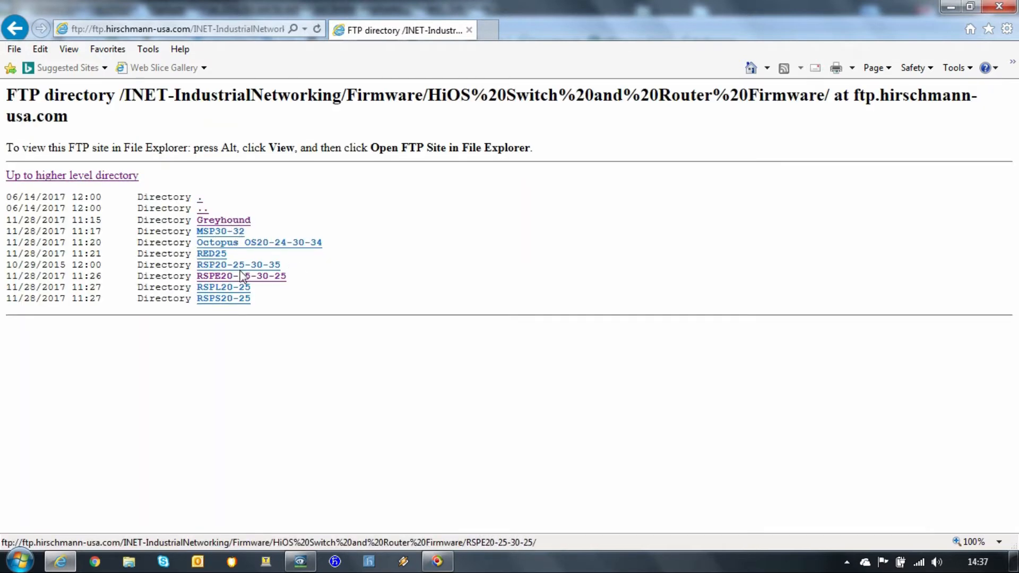
{"action": "mouse_move", "coordinate": [429, 100]}
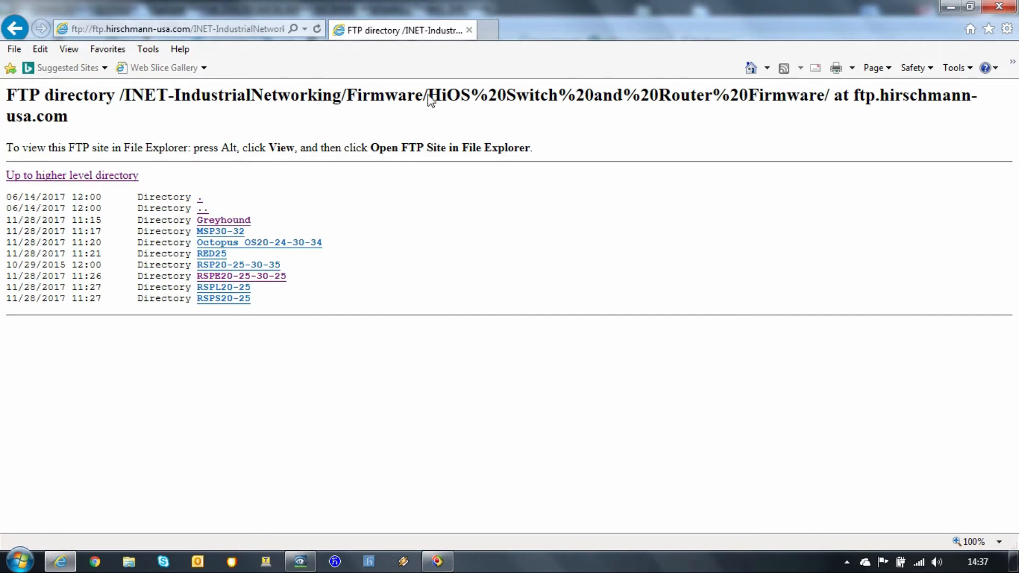
{"action": "mouse_move", "coordinate": [341, 236]}
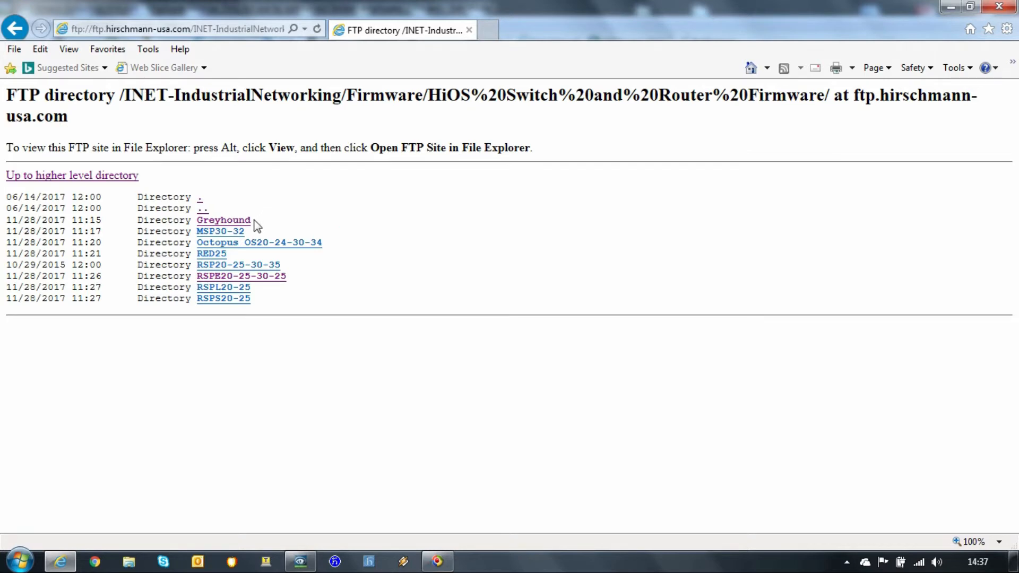
{"action": "mouse_move", "coordinate": [216, 281]}
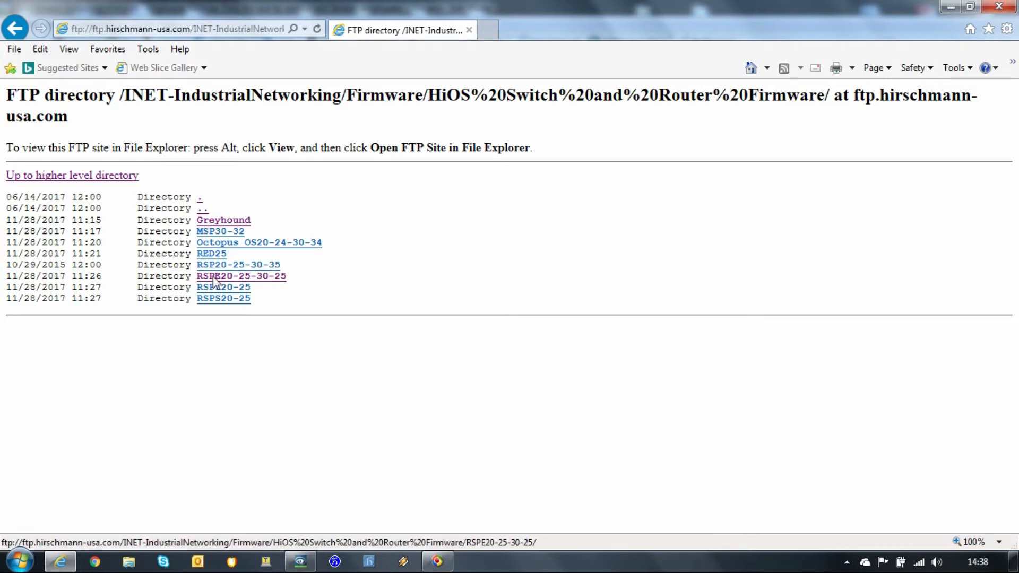
{"action": "left_click", "coordinate": [240, 276]}
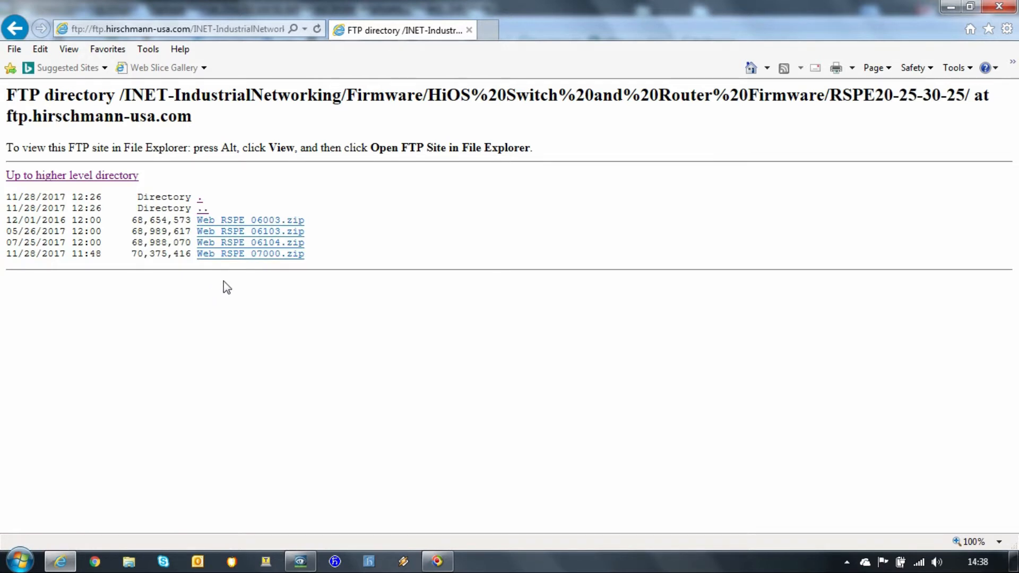
{"action": "mouse_move", "coordinate": [216, 272]}
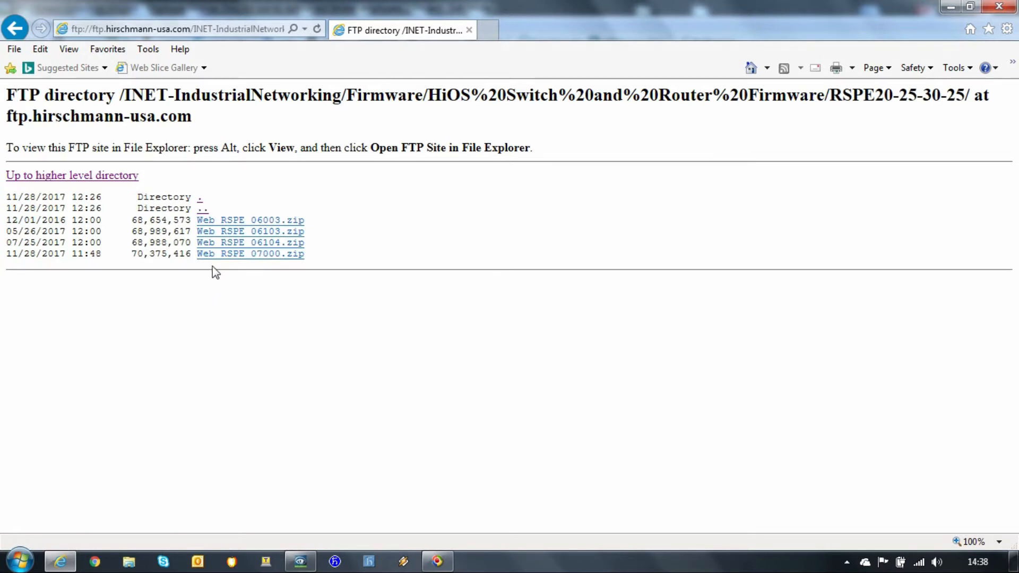
{"action": "mouse_move", "coordinate": [253, 266]}
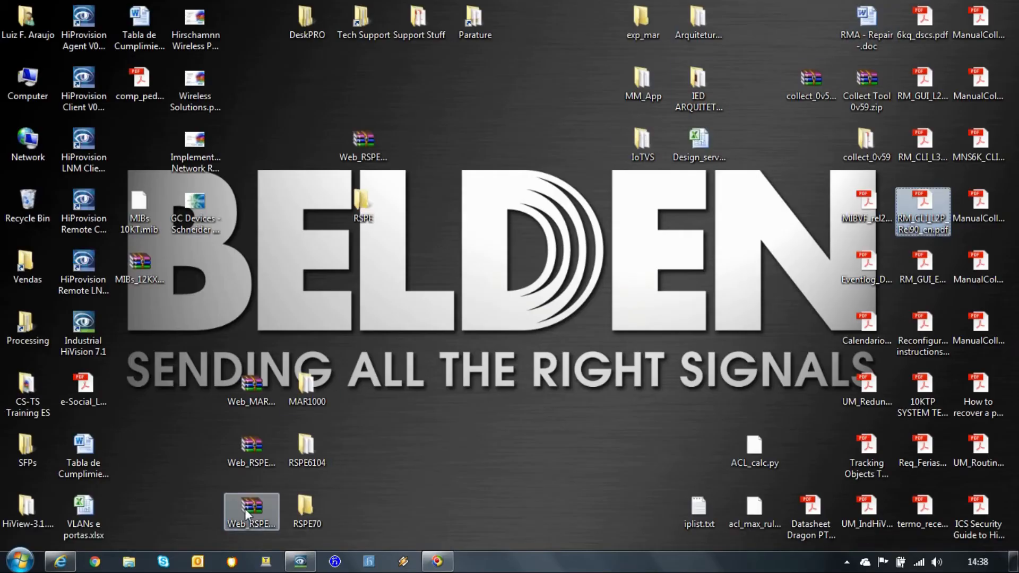
Step: Open the RSPE70 desktop folder, look inside its MIBs subfolder, and go back to RSPE70
{"action": "left_click", "coordinate": [307, 512]}
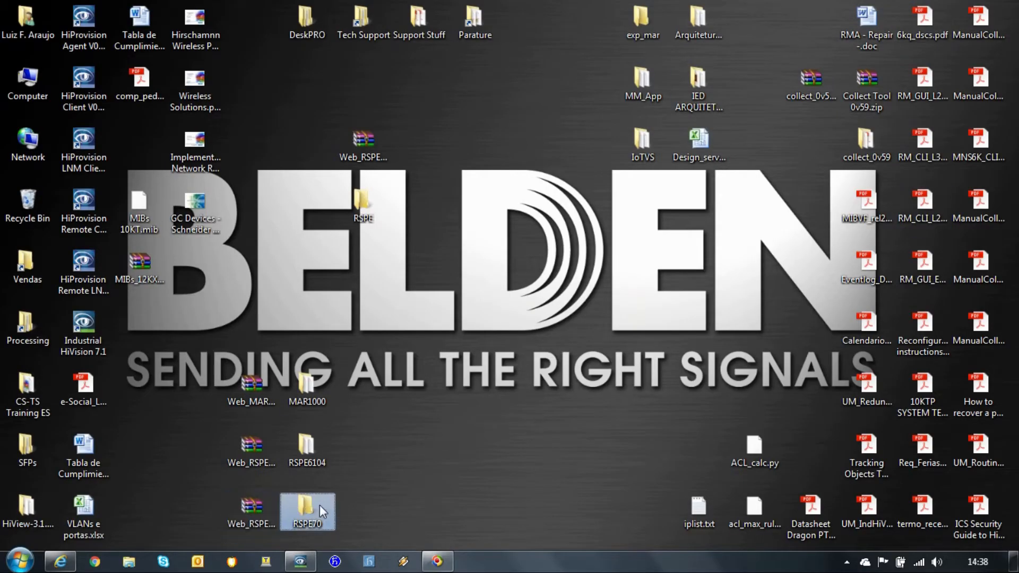
{"action": "double_click", "coordinate": [307, 512]}
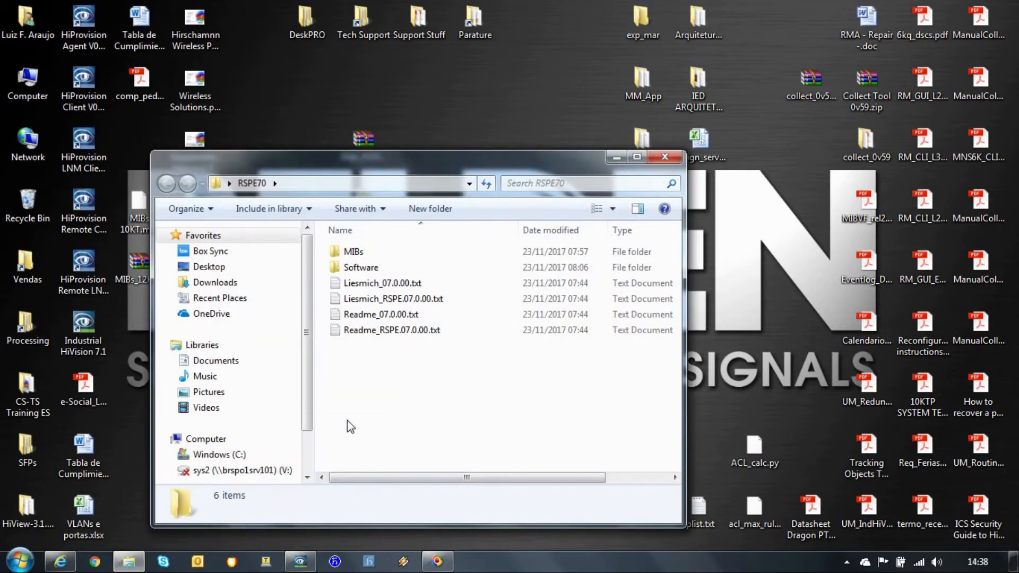
{"action": "left_click", "coordinate": [353, 251]}
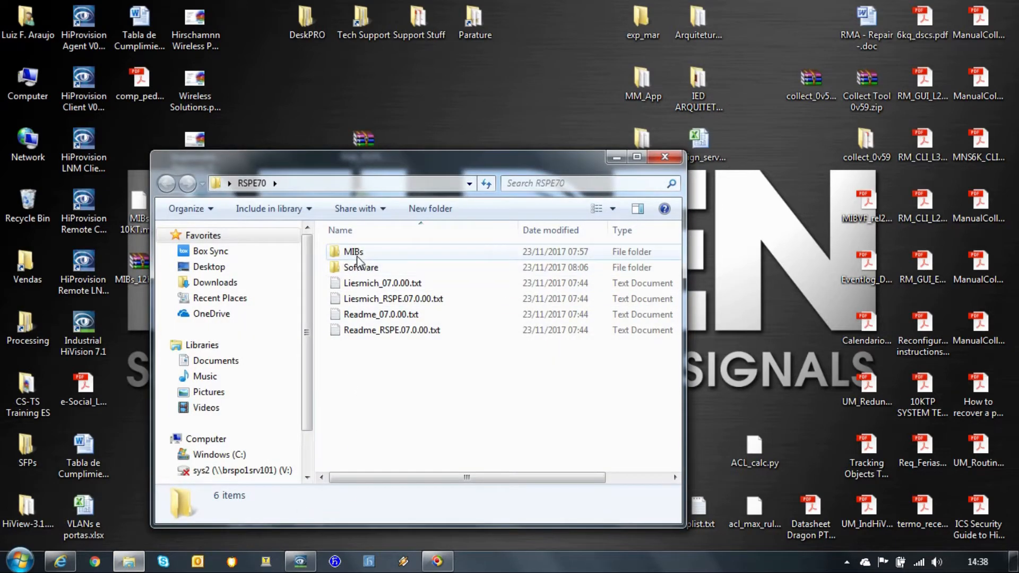
{"action": "mouse_move", "coordinate": [353, 252]}
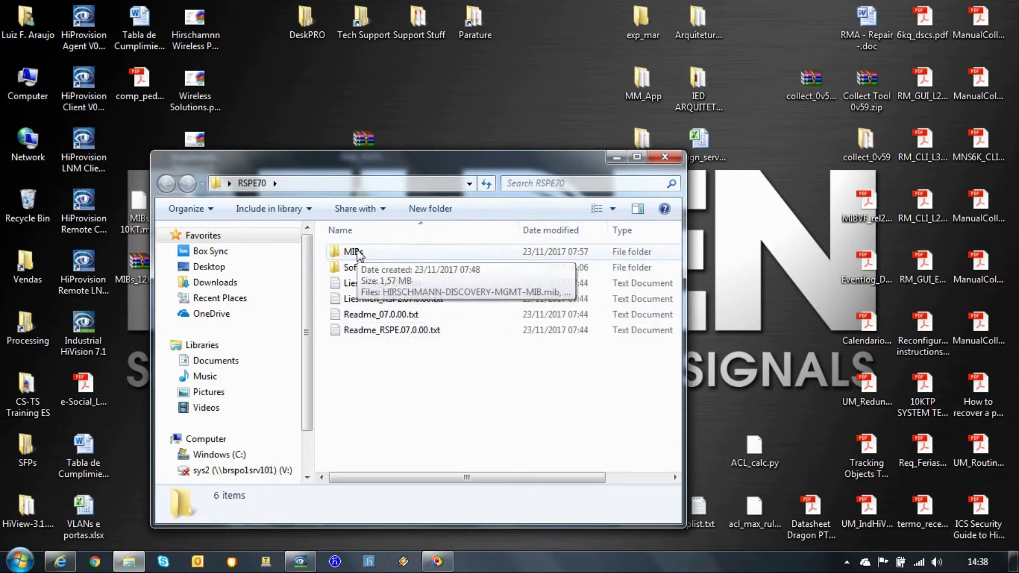
{"action": "double_click", "coordinate": [352, 251]}
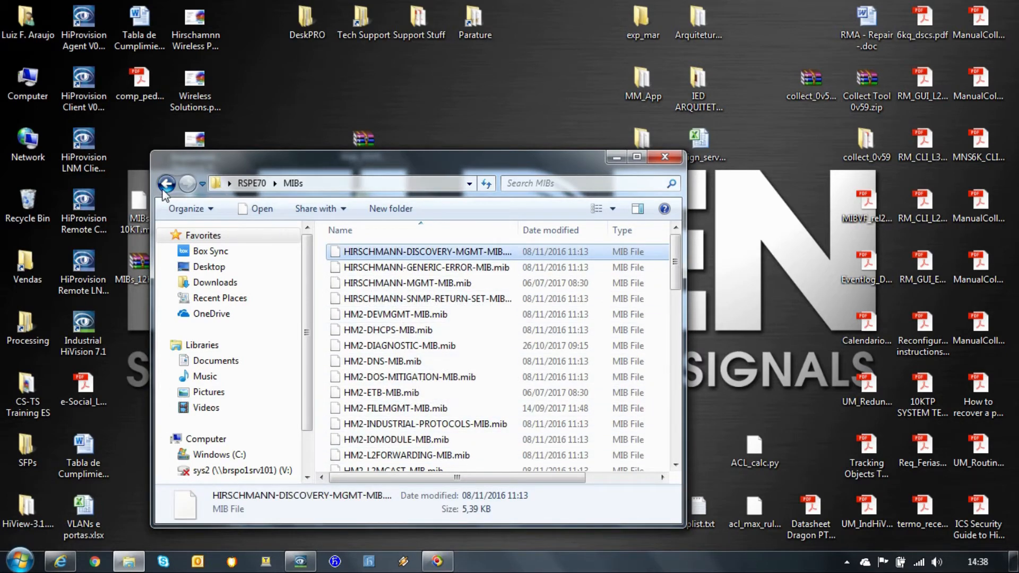
{"action": "left_click", "coordinate": [167, 184]}
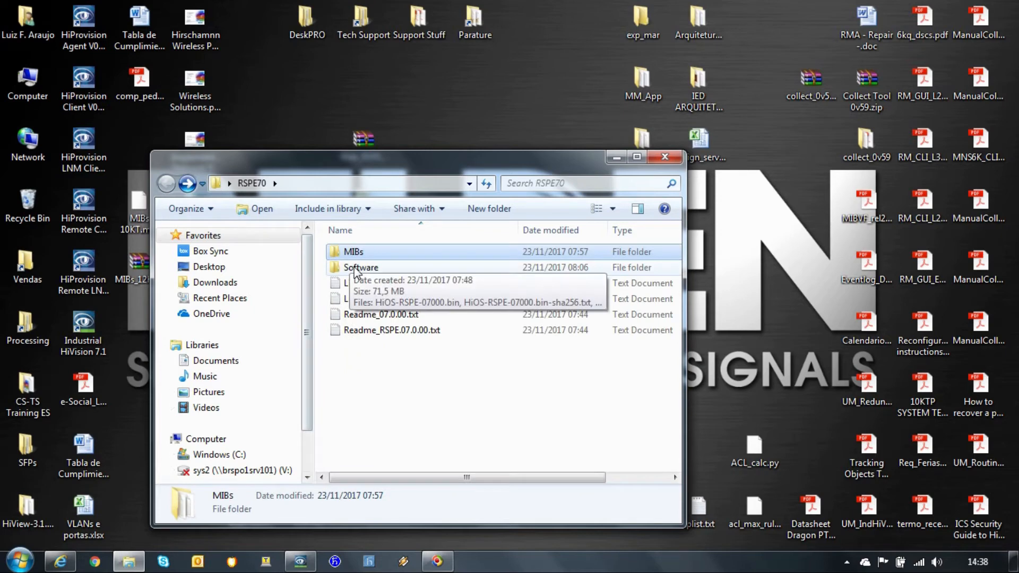
Step: In RSPE70\Software, review the 07000 firmware images: standard, HSR, PRP and DLR .bin files
{"action": "double_click", "coordinate": [361, 268]}
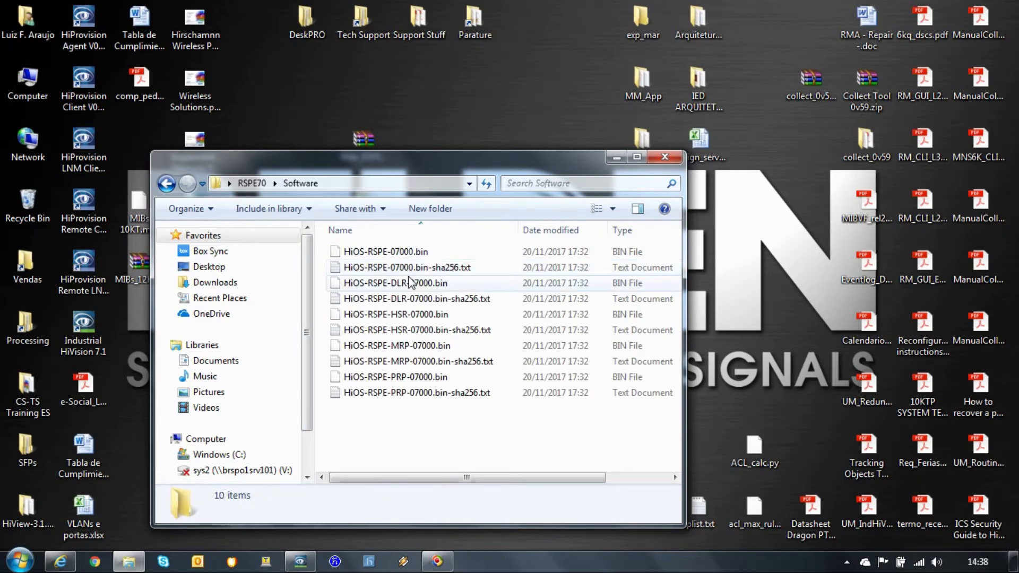
{"action": "left_click", "coordinate": [395, 314]}
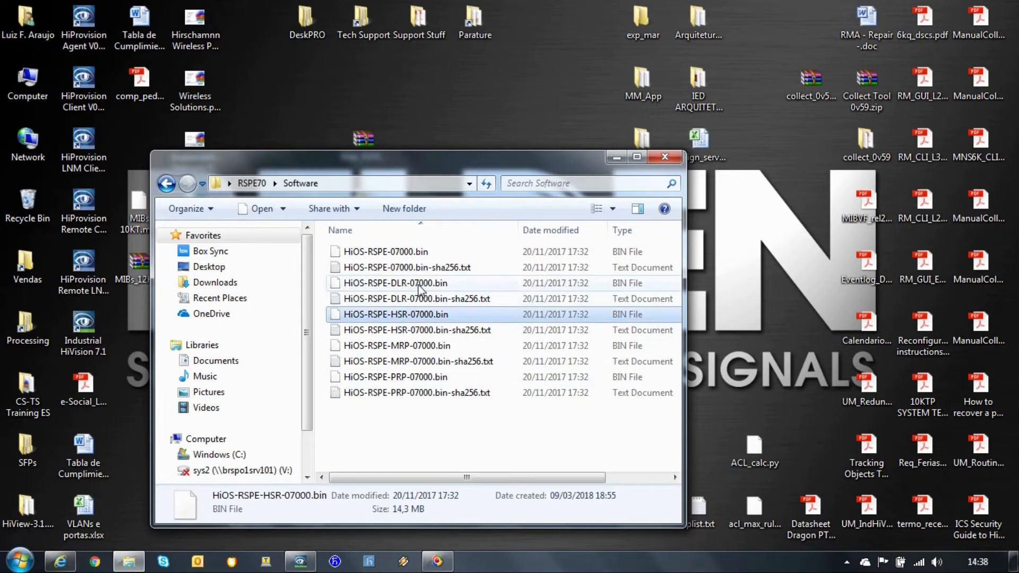
{"action": "left_click", "coordinate": [385, 251]}
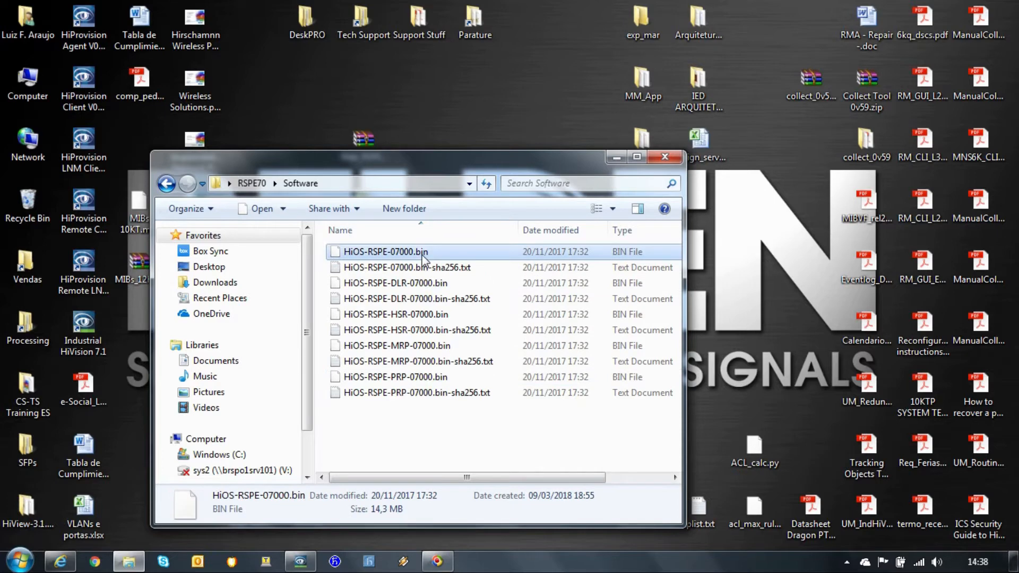
{"action": "mouse_move", "coordinate": [396, 377]}
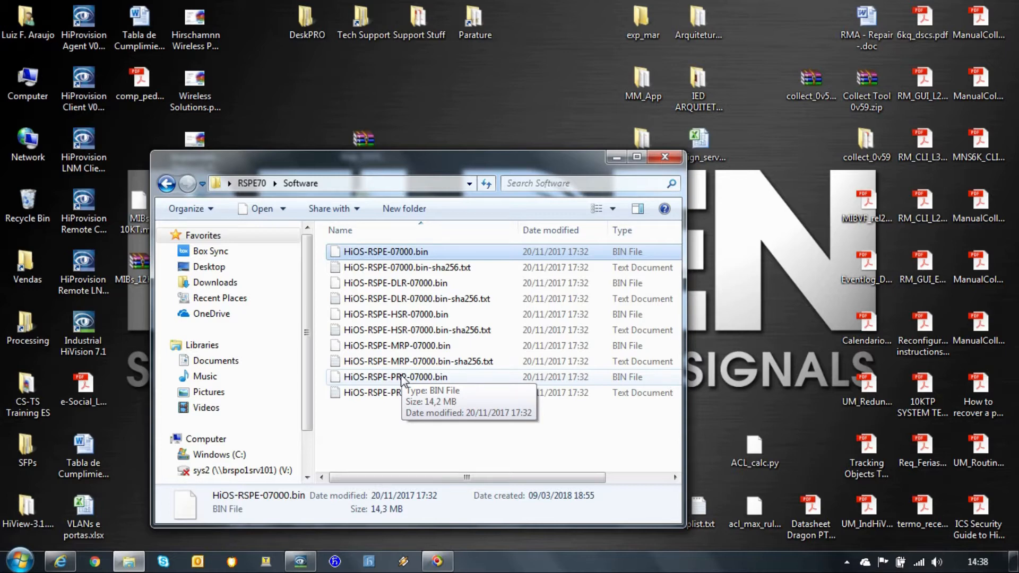
{"action": "left_click", "coordinate": [395, 314]}
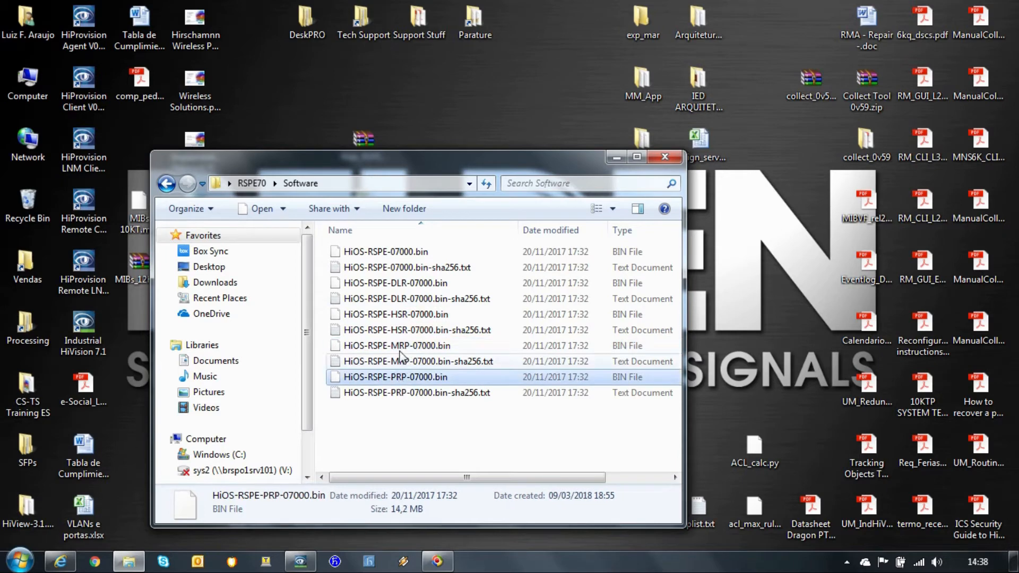
{"action": "left_click", "coordinate": [395, 282]}
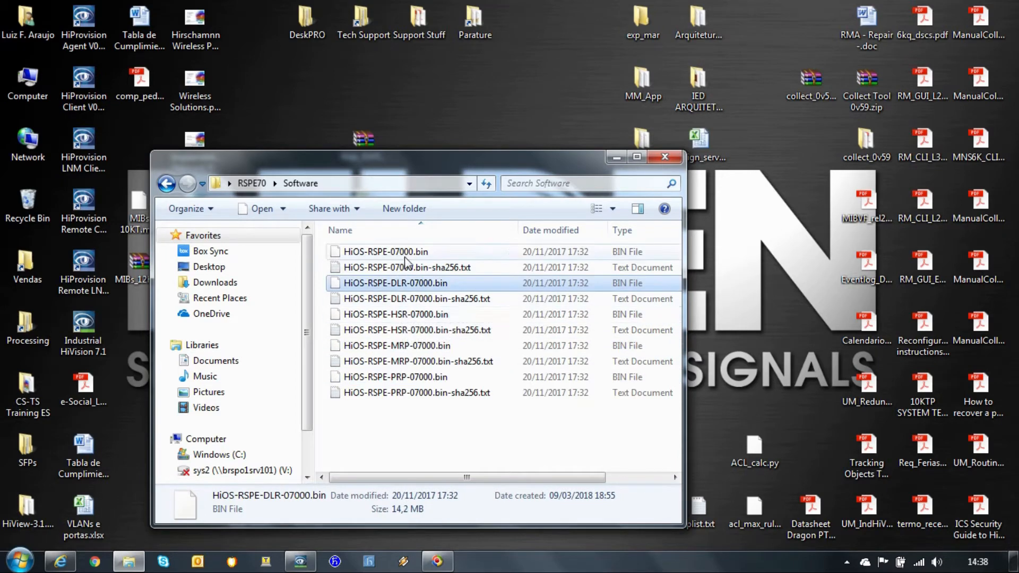
{"action": "left_click", "coordinate": [385, 252]}
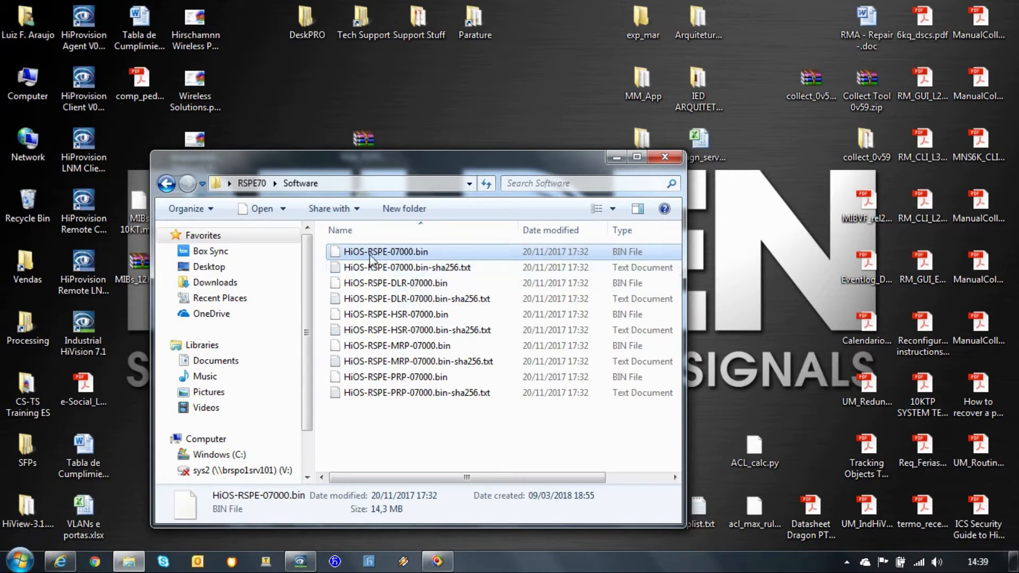
{"action": "mouse_move", "coordinate": [428, 256]}
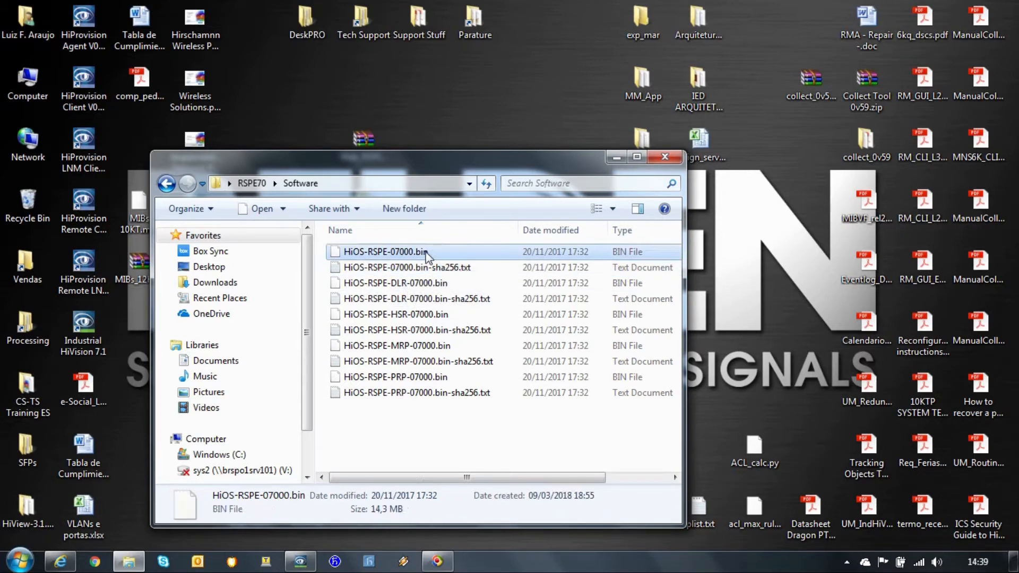
{"action": "mouse_move", "coordinate": [429, 260]}
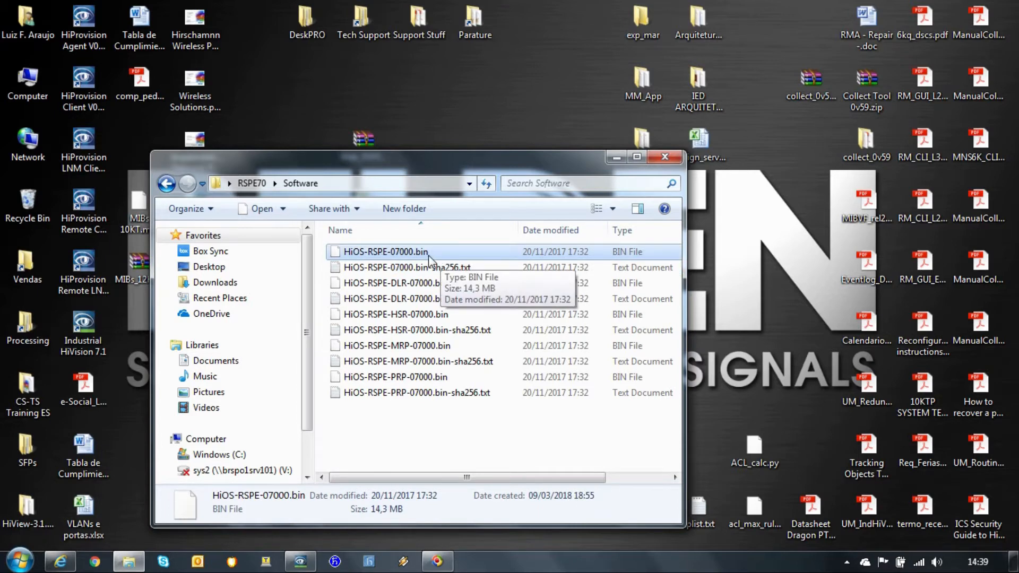
{"action": "mouse_move", "coordinate": [438, 429]}
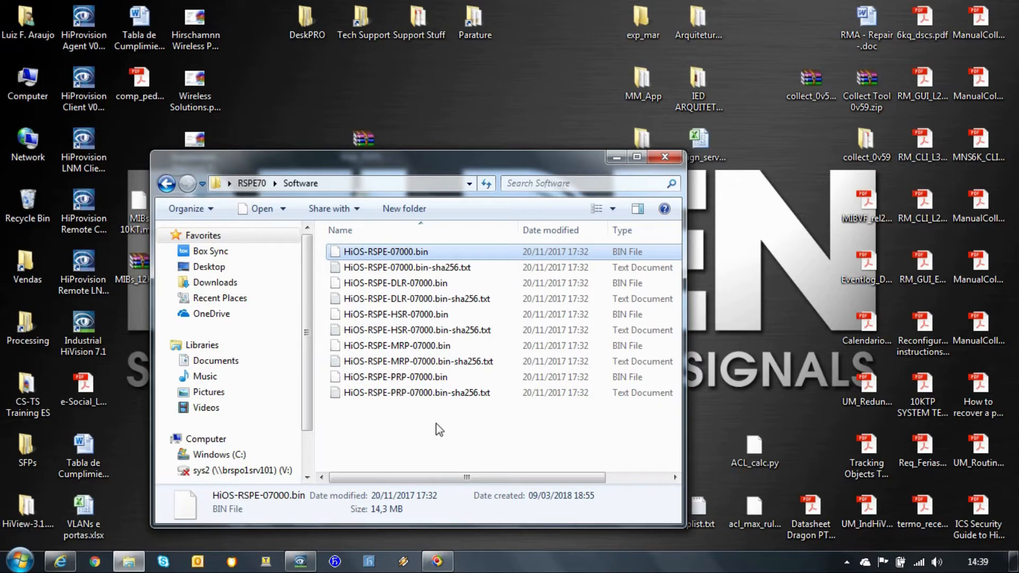
{"action": "mouse_move", "coordinate": [382, 444]}
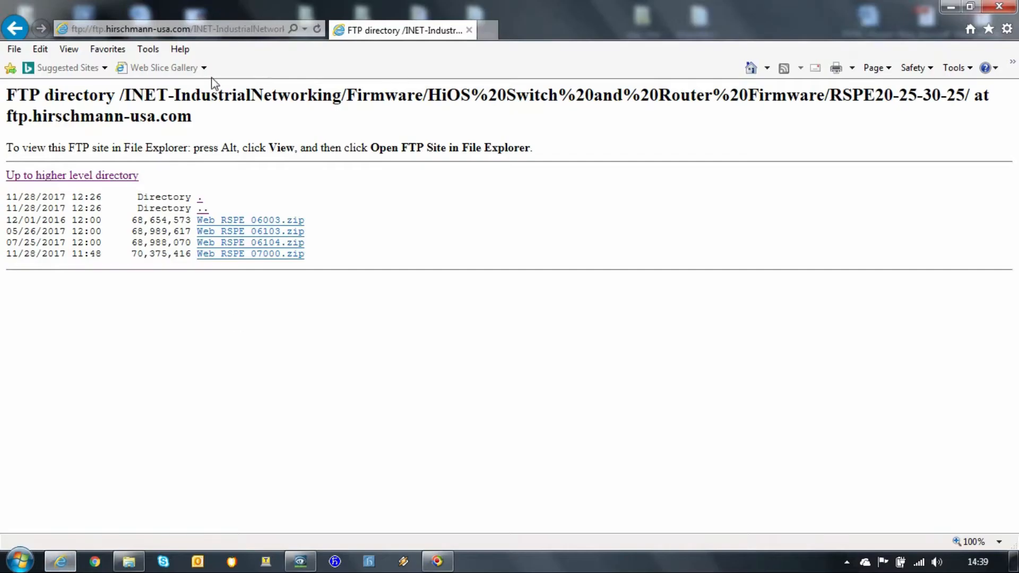
{"action": "left_click", "coordinate": [181, 28]}
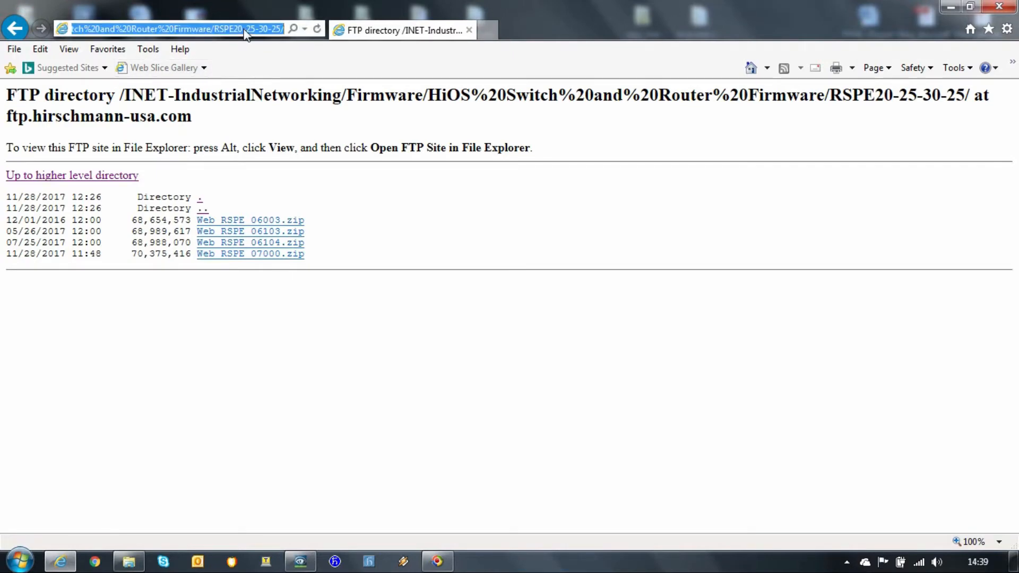
{"action": "type", "text": "https://192.168.1.1/"}
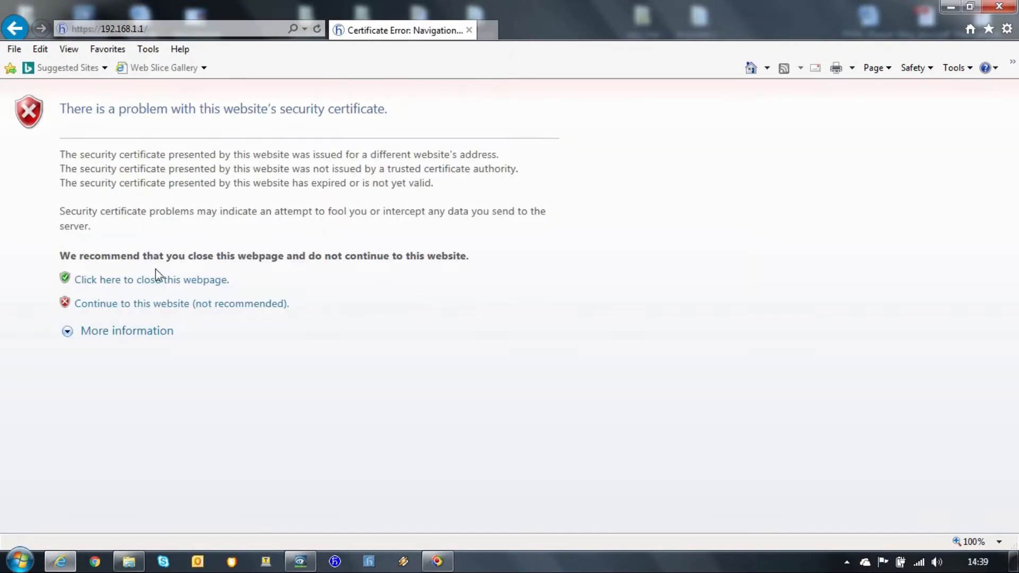
{"action": "left_click", "coordinate": [181, 304]}
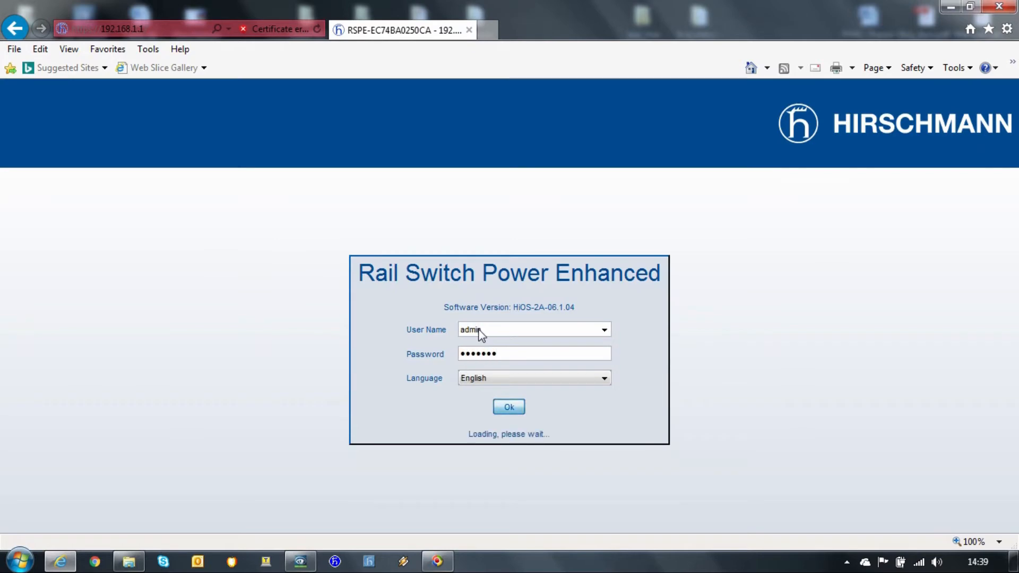
Step: Log in to the switch and go to Basic Settings > Software
{"action": "left_click", "coordinate": [508, 407]}
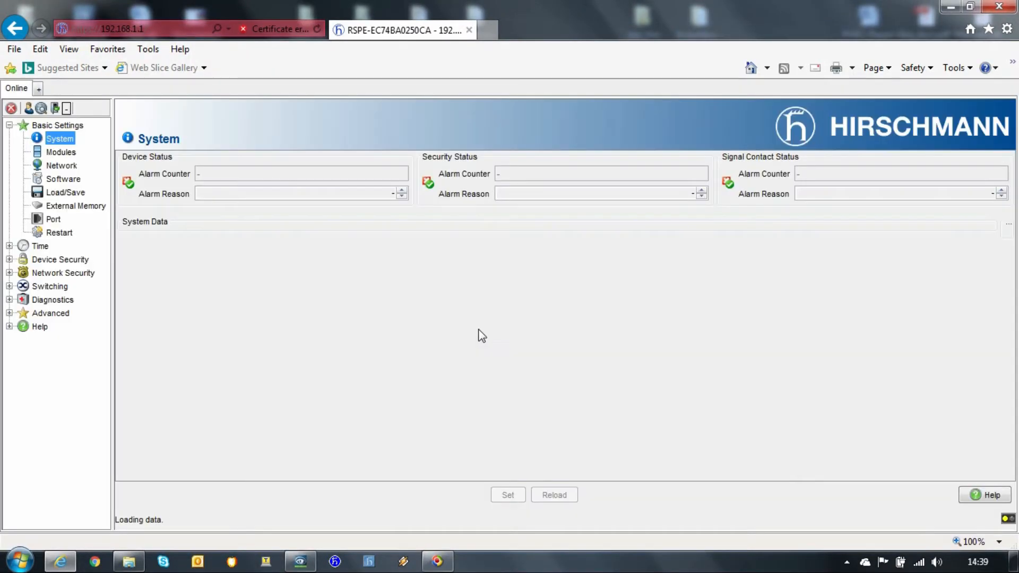
{"action": "mouse_move", "coordinate": [401, 336]}
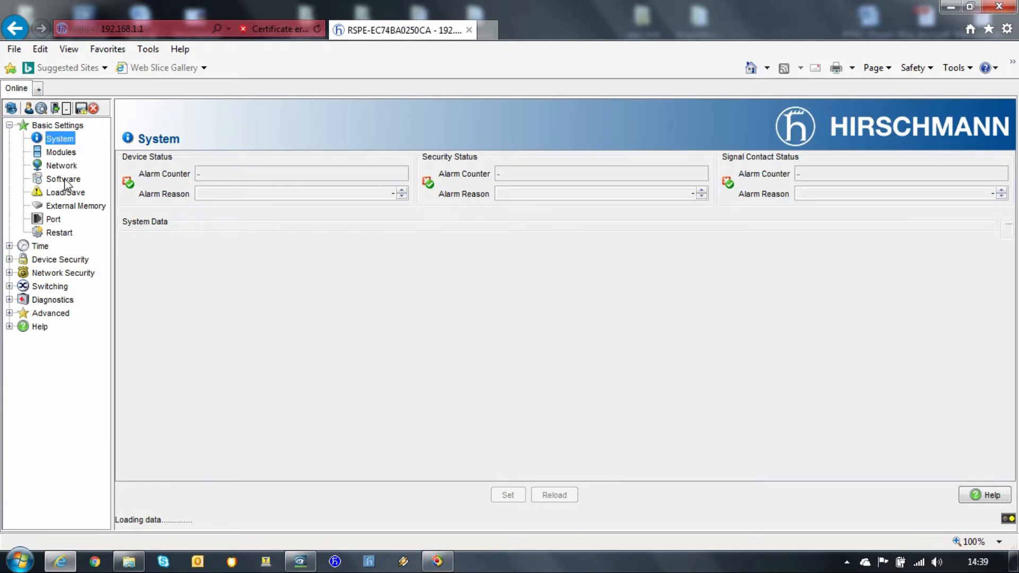
{"action": "left_click", "coordinate": [63, 178]}
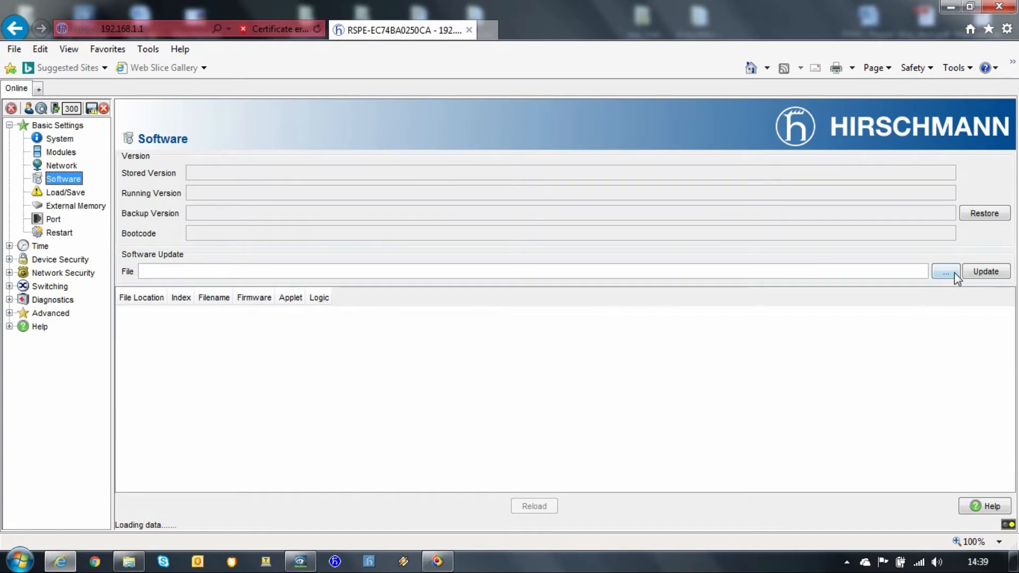
Step: Browse to Desktop\RSPE70\Software and select HiOS-RSPE-07000.bin as the update file
{"action": "left_click", "coordinate": [946, 270]}
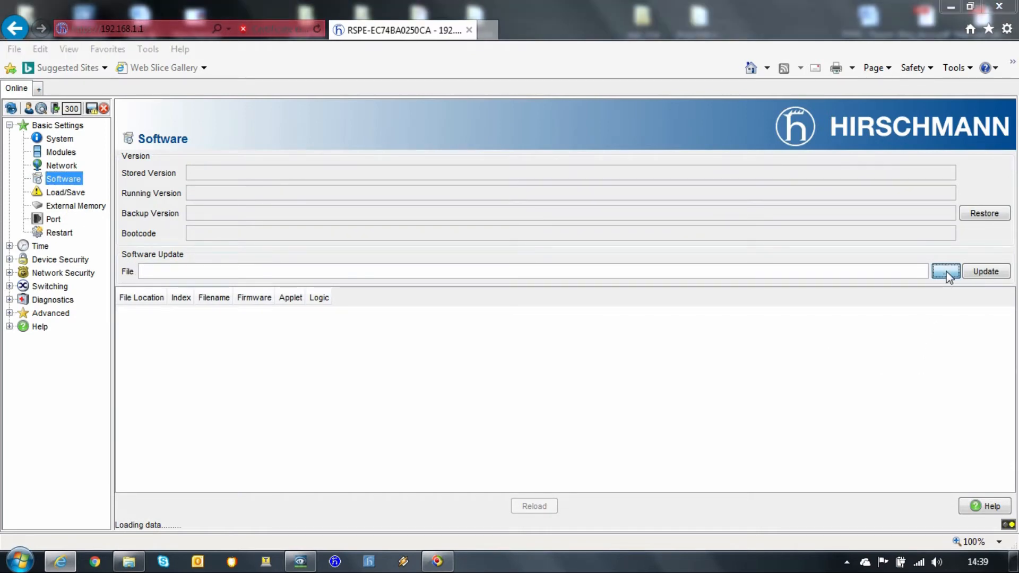
{"action": "left_click", "coordinate": [946, 271]}
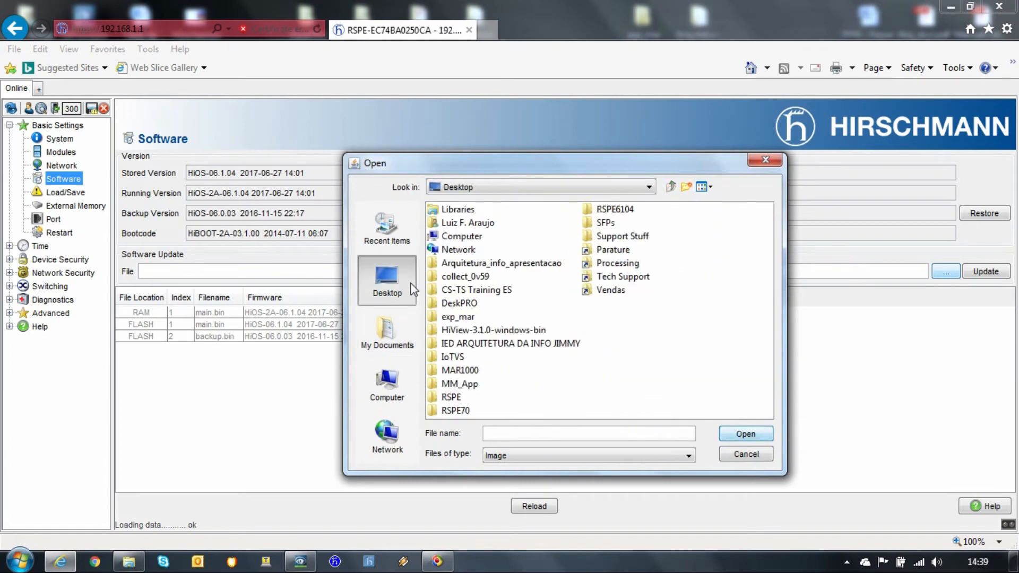
{"action": "double_click", "coordinate": [455, 410]}
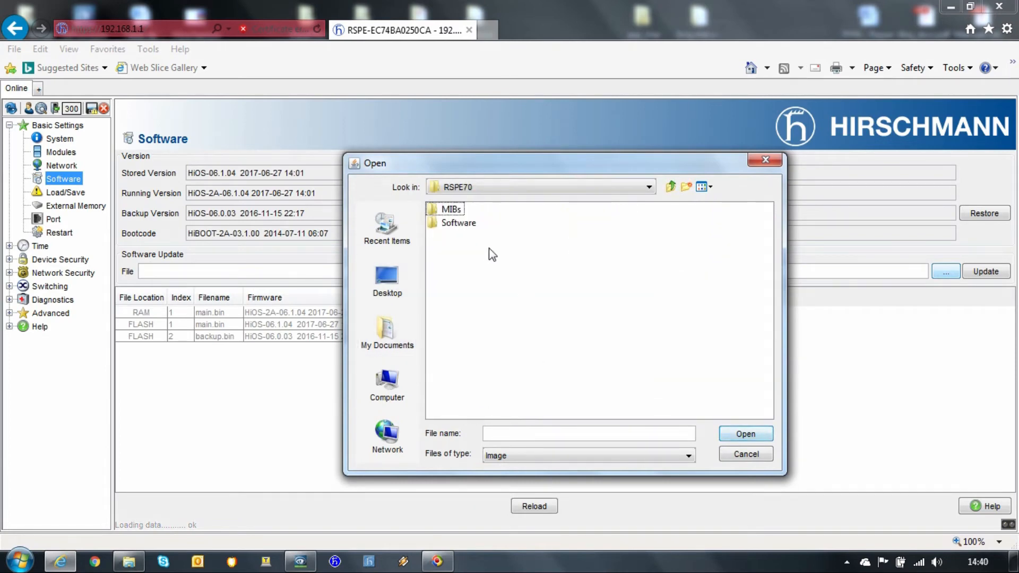
{"action": "double_click", "coordinate": [458, 222]}
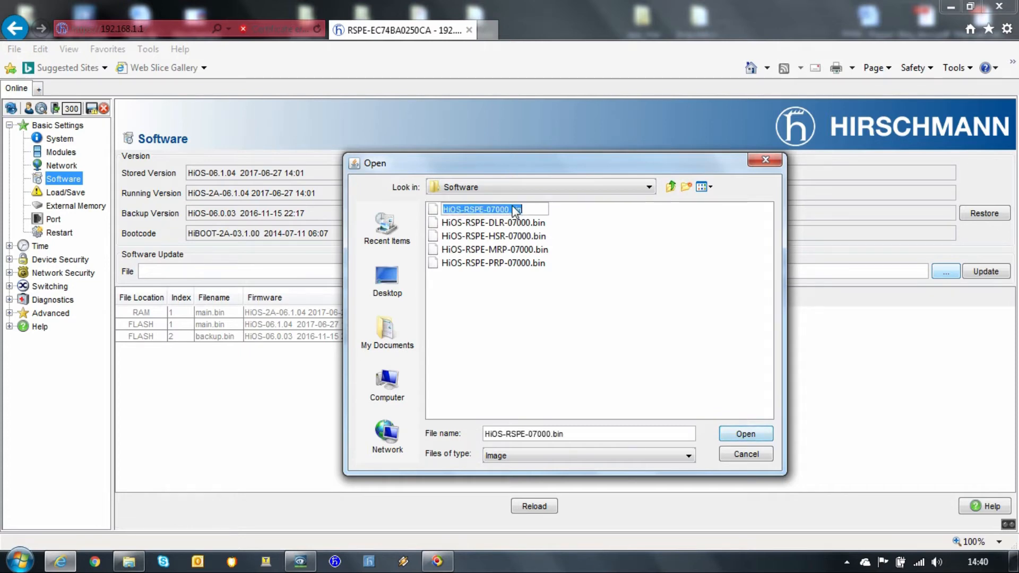
{"action": "left_click", "coordinate": [745, 453]}
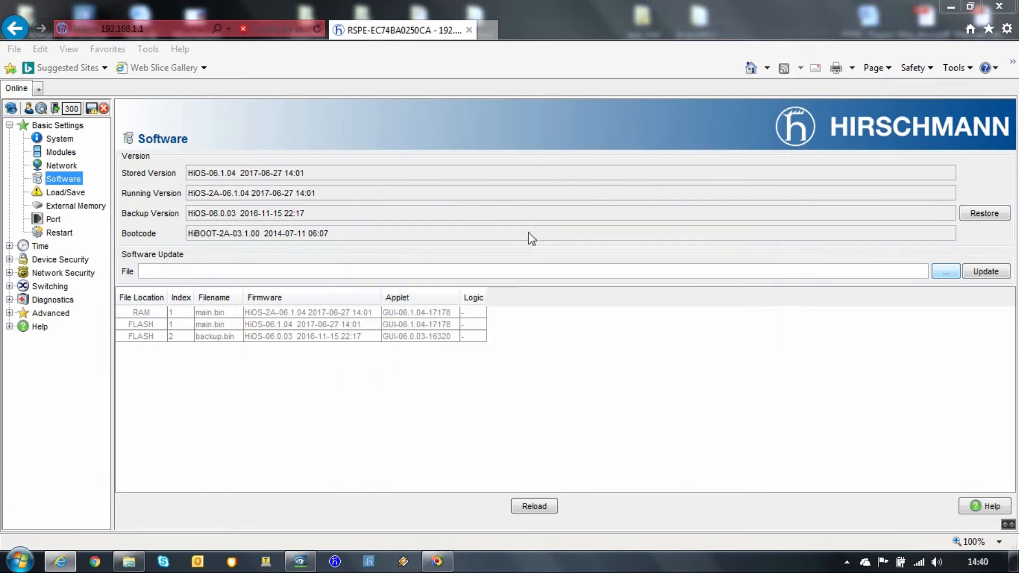
{"action": "left_click", "coordinate": [946, 271]}
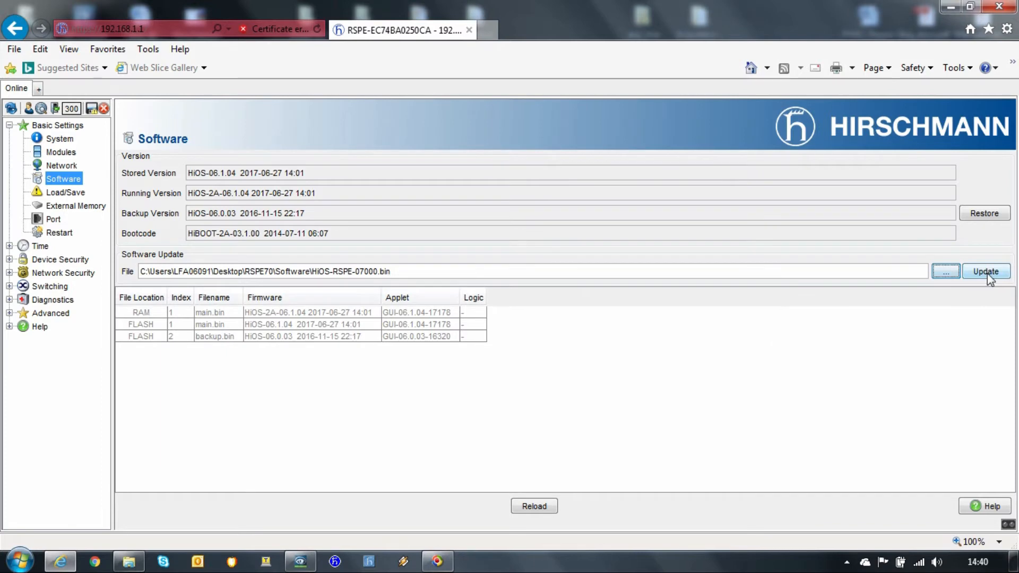
Step: Run the firmware update and acknowledge the 'Firmware successfully loaded onto the device' message
{"action": "left_click", "coordinate": [985, 271]}
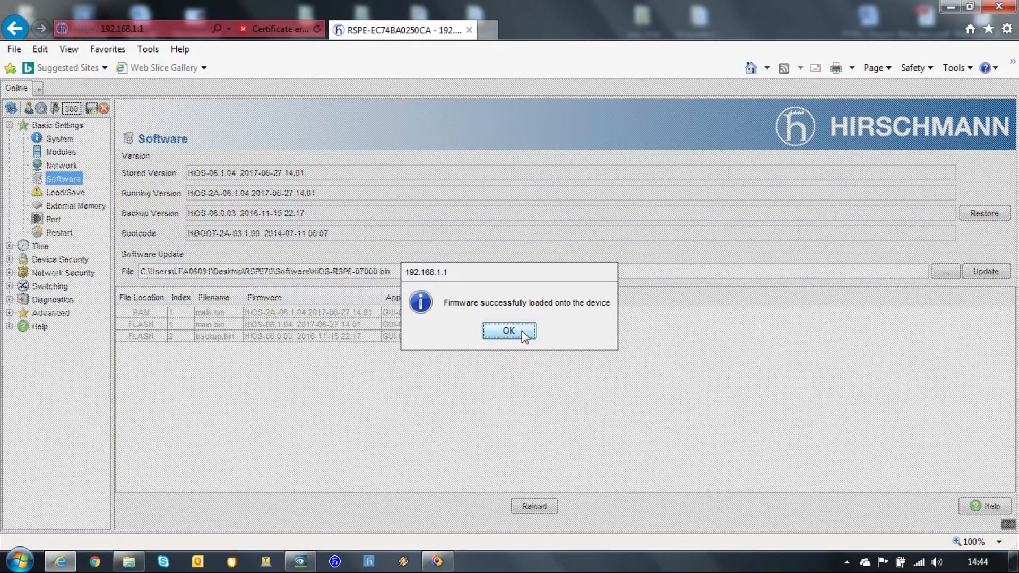
{"action": "left_click", "coordinate": [508, 331]}
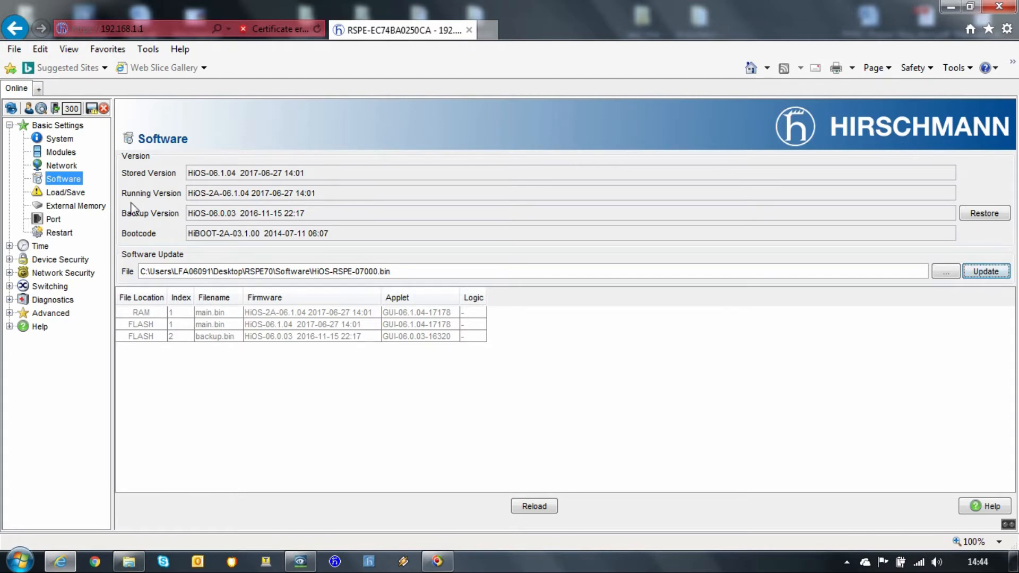
{"action": "mouse_move", "coordinate": [305, 203]}
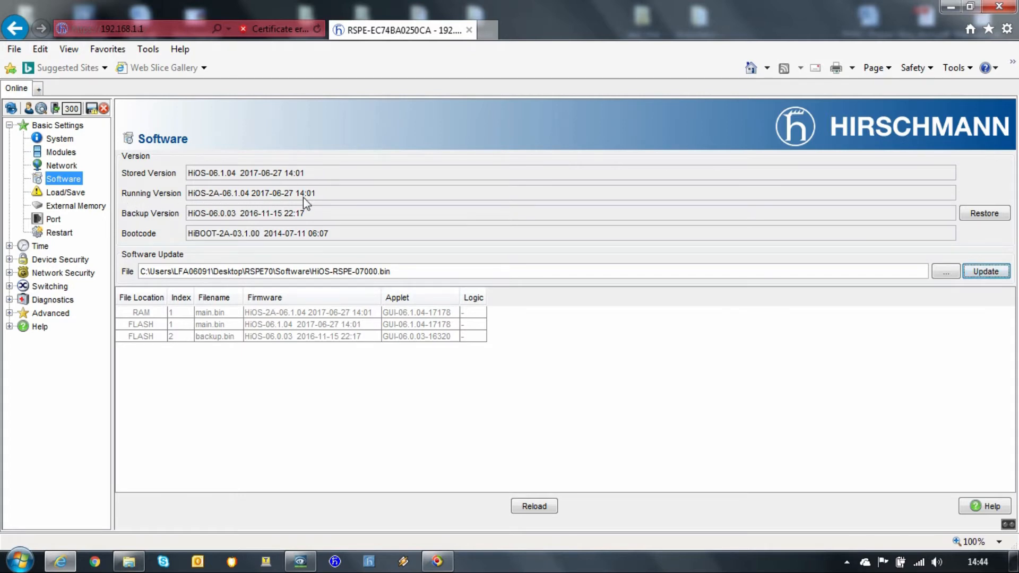
{"action": "mouse_move", "coordinate": [202, 219]}
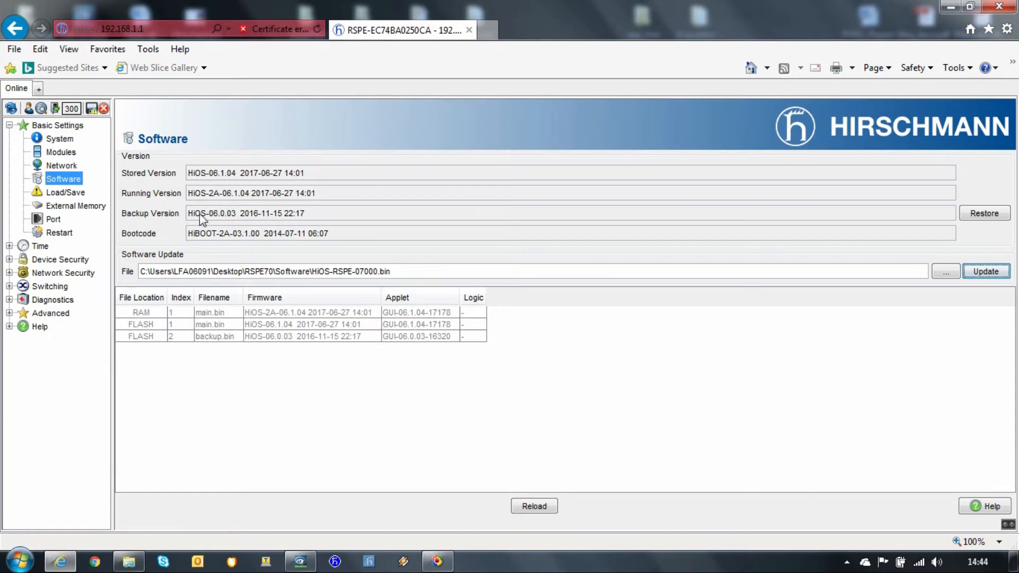
{"action": "mouse_move", "coordinate": [280, 224]}
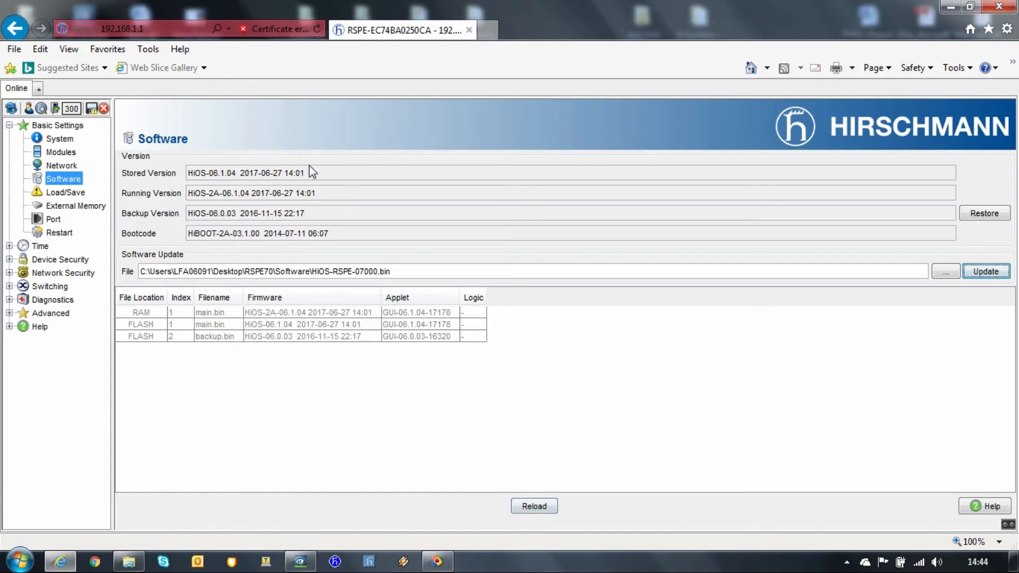
{"action": "mouse_move", "coordinate": [317, 207]}
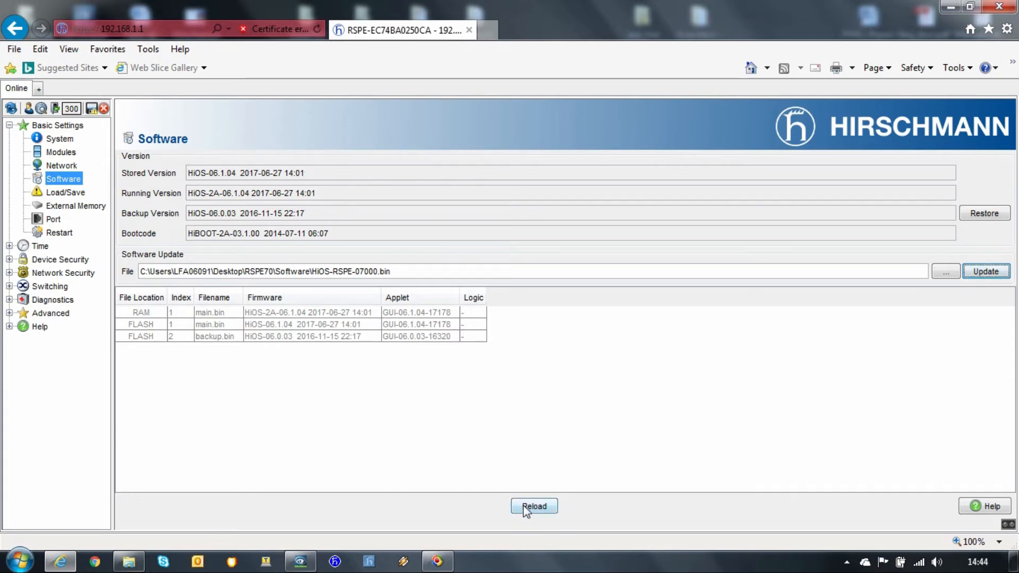
{"action": "left_click", "coordinate": [534, 506]}
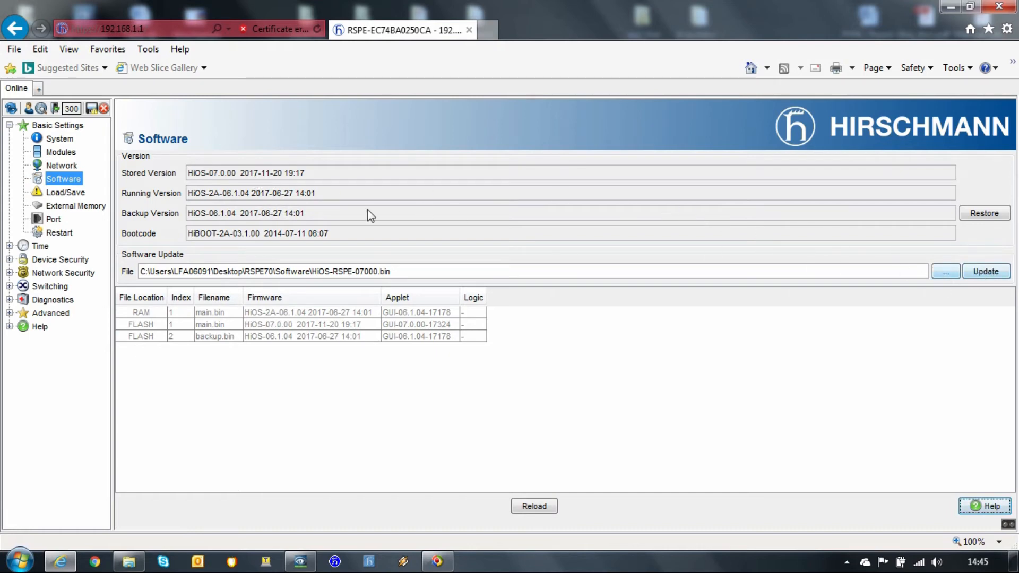
{"action": "mouse_move", "coordinate": [239, 205]}
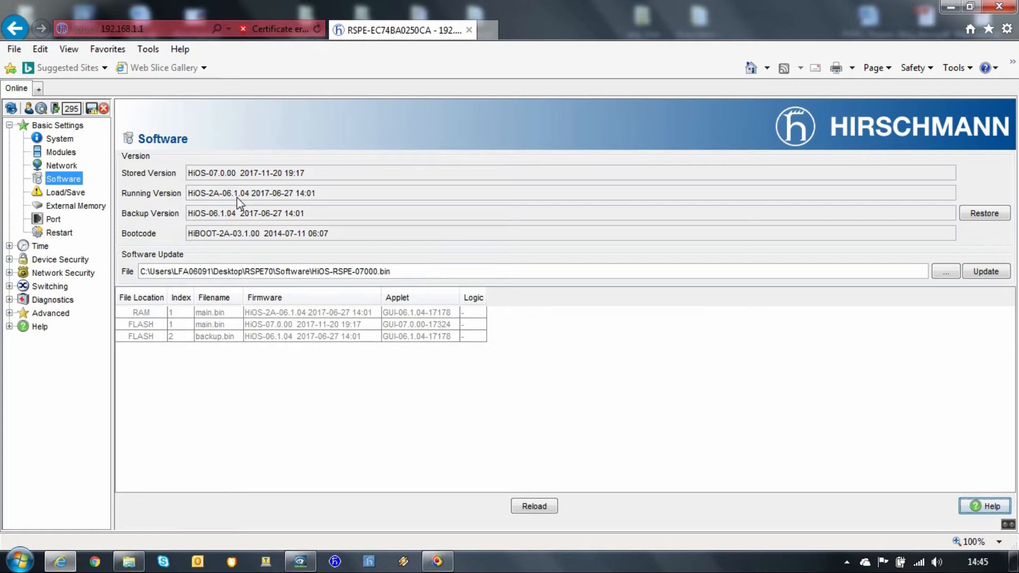
{"action": "left_click", "coordinate": [60, 232]}
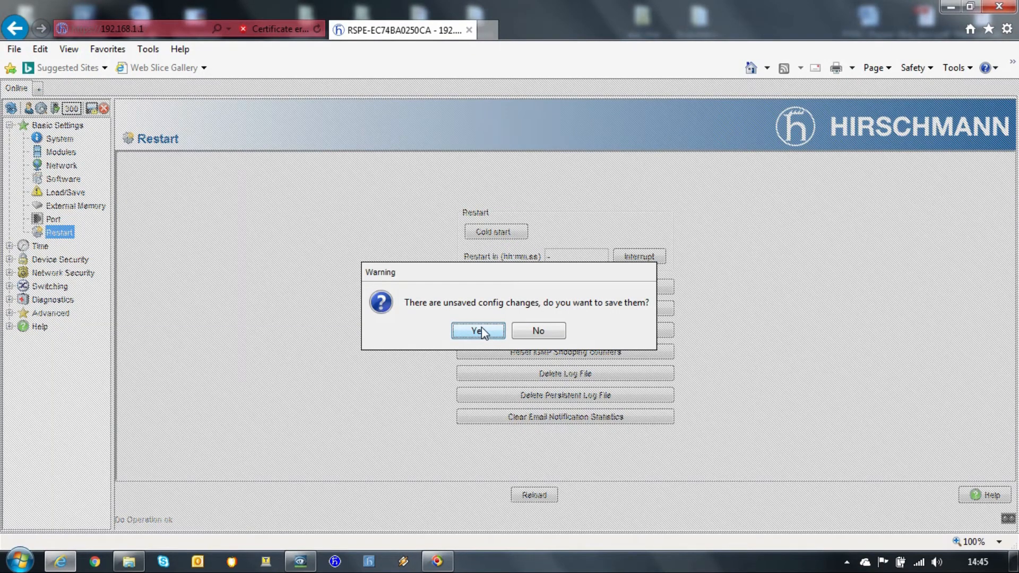
Step: Answer Yes to save the unsaved configuration before the cold start and acknowledge 'Configuration saved'
{"action": "left_click", "coordinate": [478, 331]}
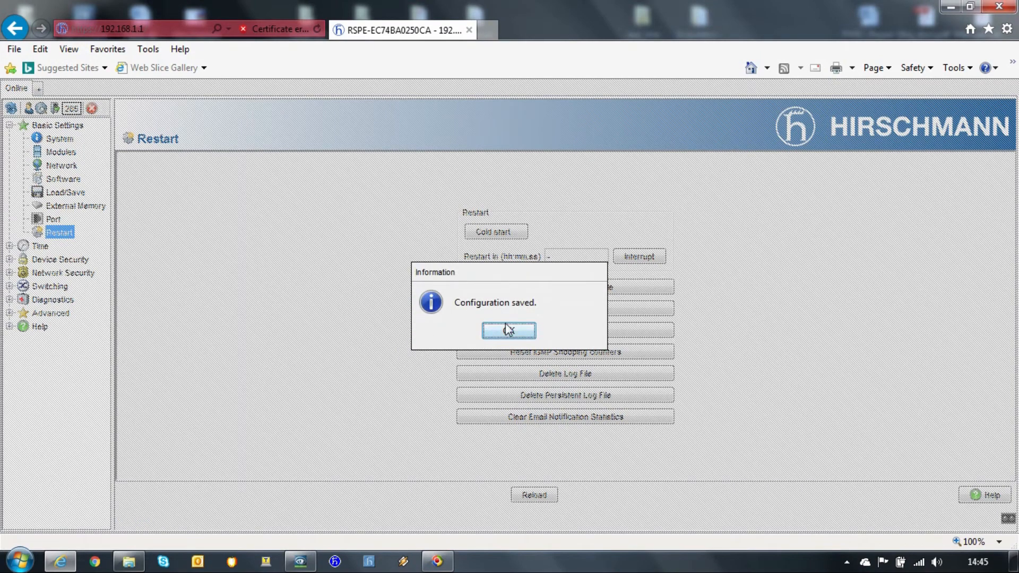
{"action": "left_click", "coordinate": [509, 330]}
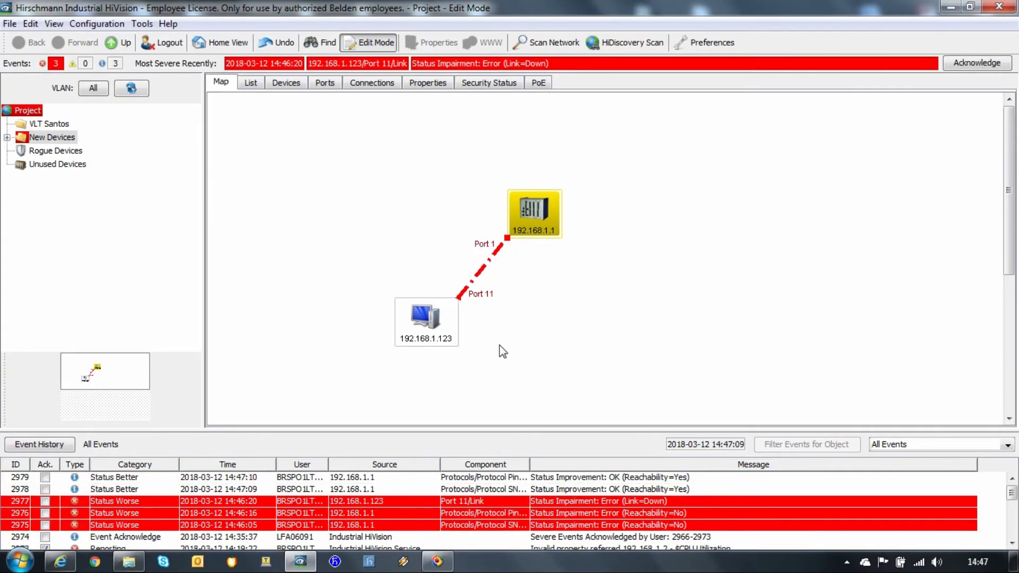
{"action": "mouse_move", "coordinate": [204, 483]}
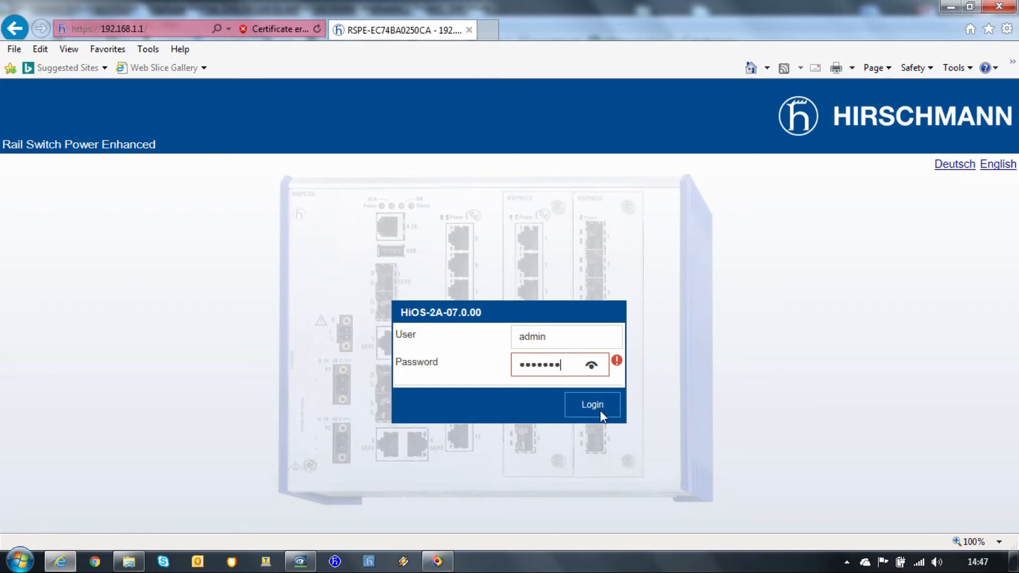
Step: Log in as admin on the HiOS-2A-07.0.00 login dialog to reach the System overview
{"action": "left_click", "coordinate": [592, 405]}
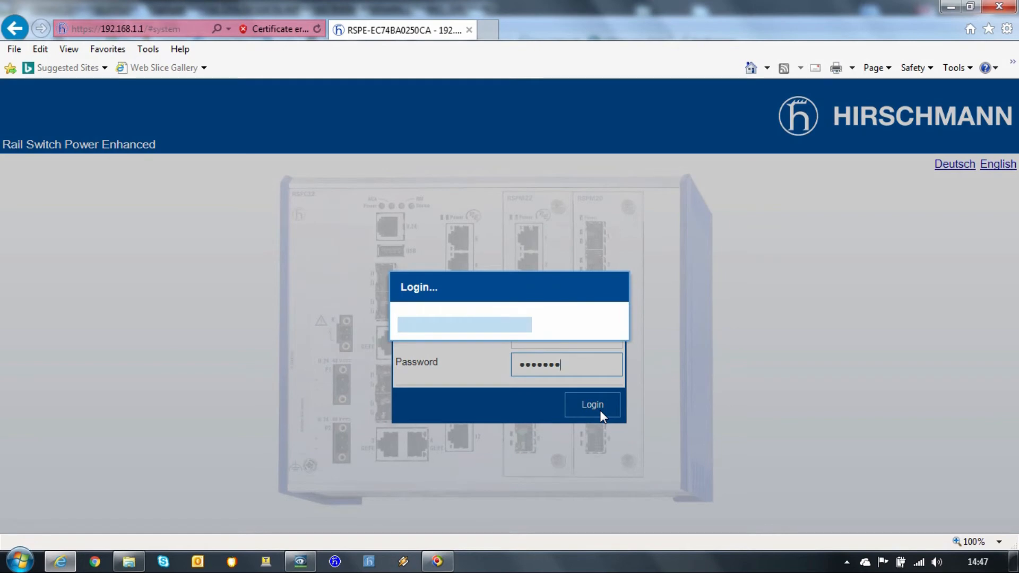
{"action": "left_click", "coordinate": [591, 405]}
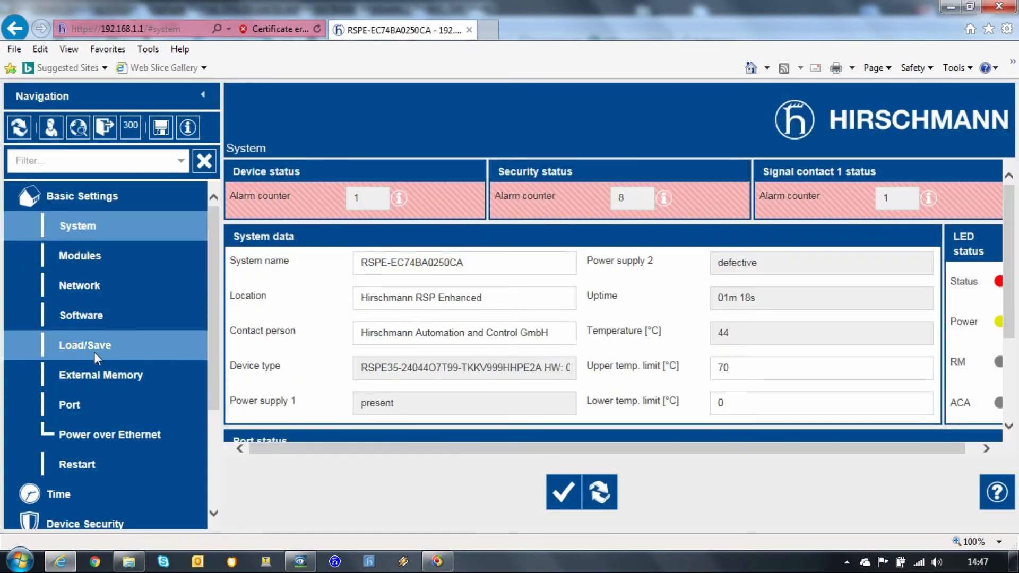
Step: Show the Software page and highlight the running version HiOS-2A-07.0.00
{"action": "left_click", "coordinate": [81, 315]}
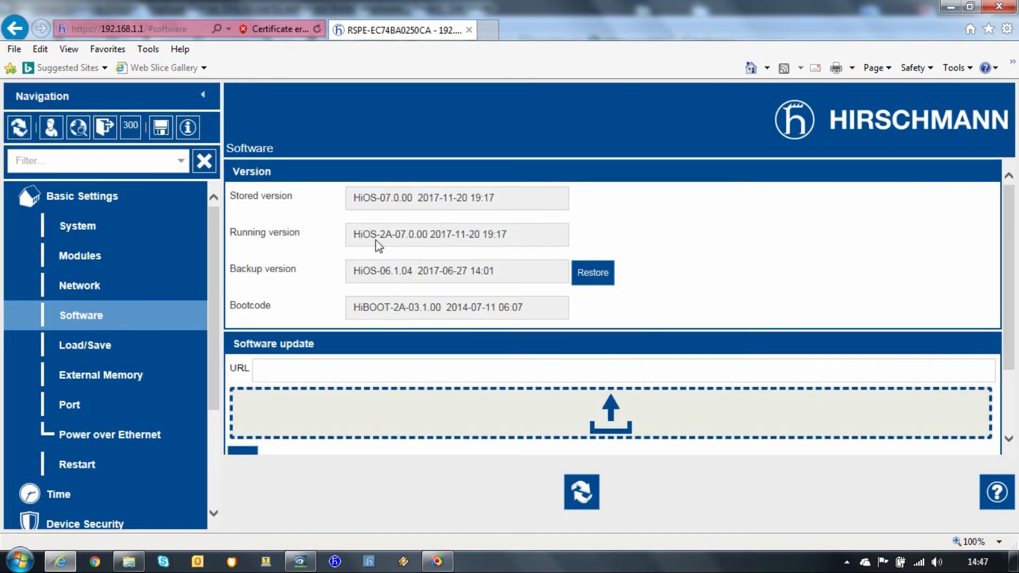
{"action": "left_click_drag", "start_coordinate": [353, 234], "coordinate": [454, 235]}
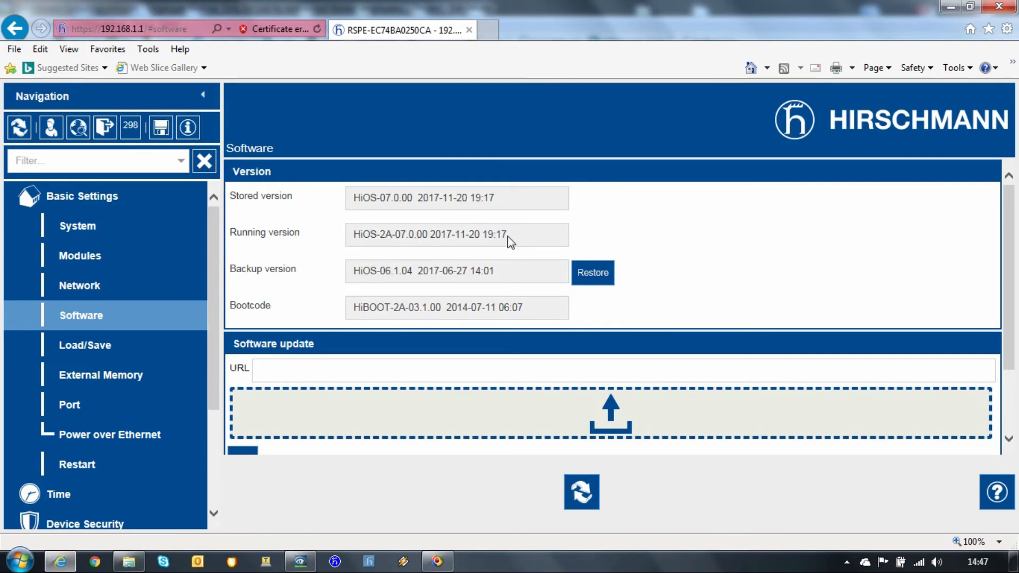
{"action": "mouse_move", "coordinate": [592, 273]}
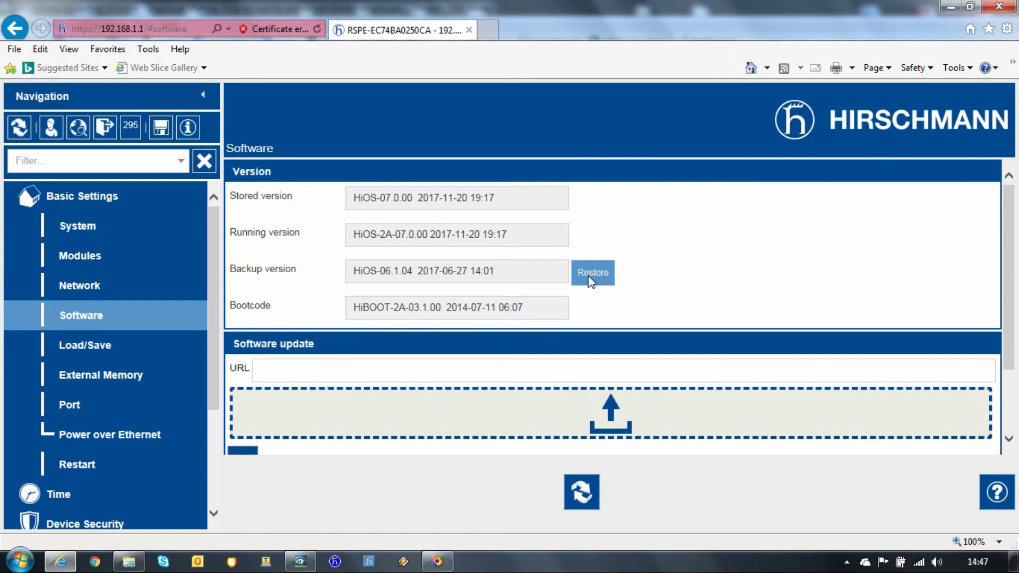
Step: Run Restore twice so 07.0.00 ends stored and 06.1.04 stays as backup
{"action": "left_click", "coordinate": [591, 273]}
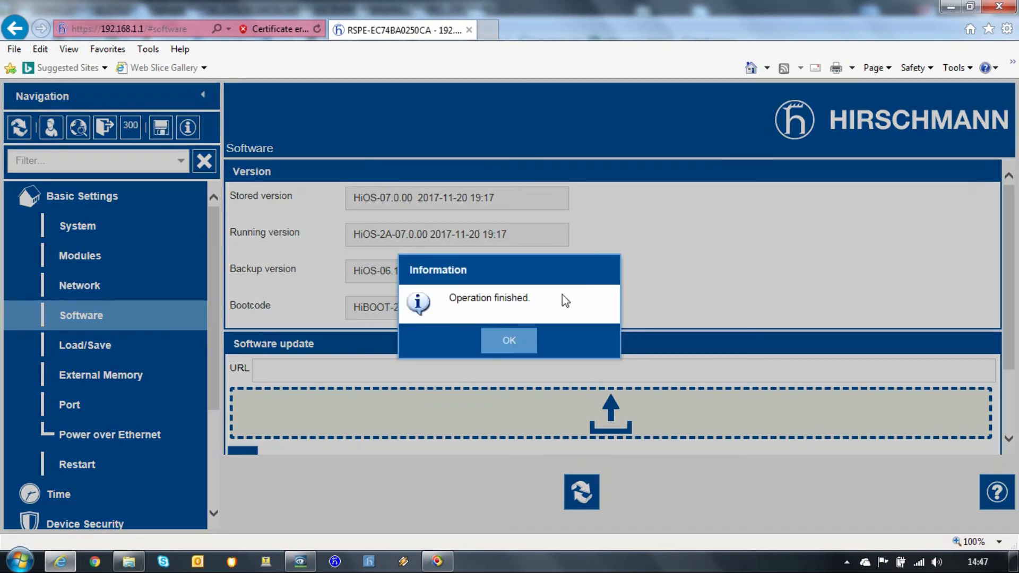
{"action": "left_click", "coordinate": [508, 339]}
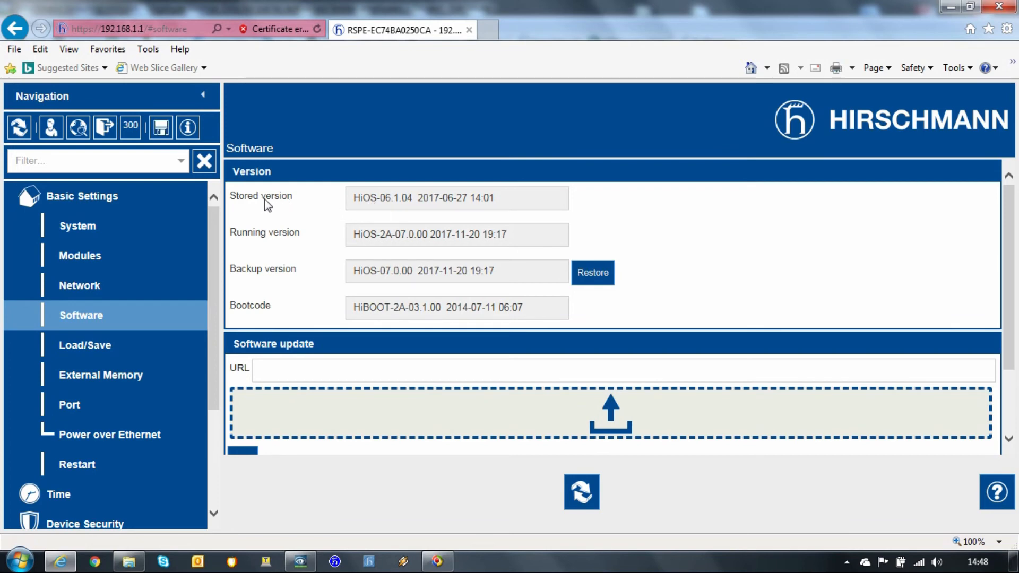
{"action": "double_click", "coordinate": [260, 196]}
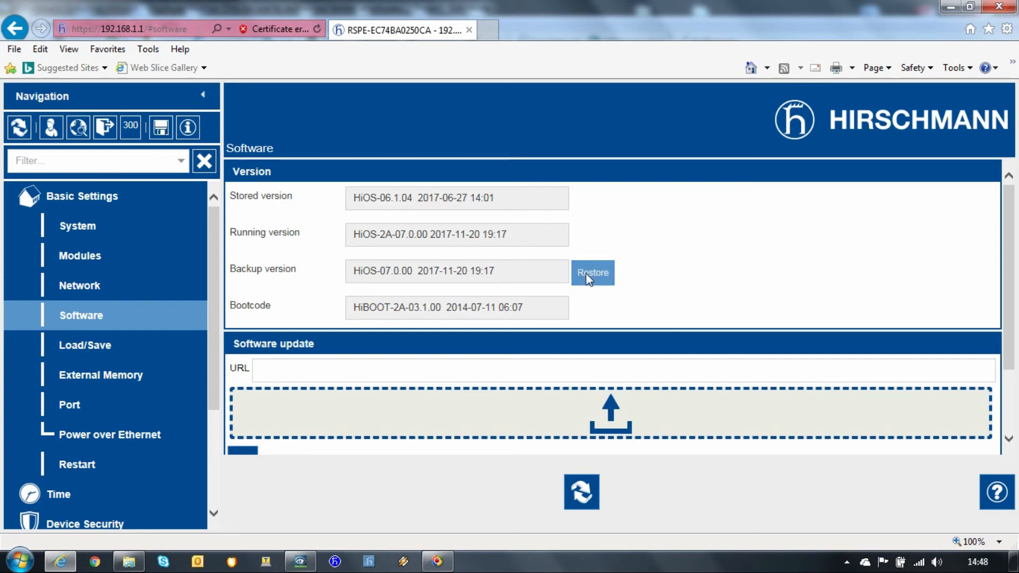
{"action": "left_click", "coordinate": [591, 273]}
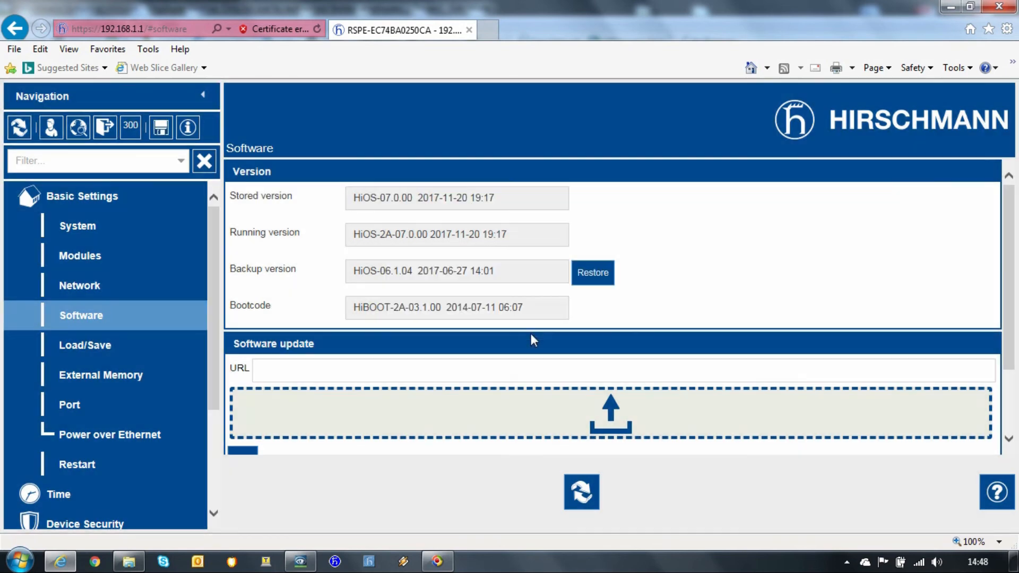
{"action": "mouse_move", "coordinate": [387, 499]}
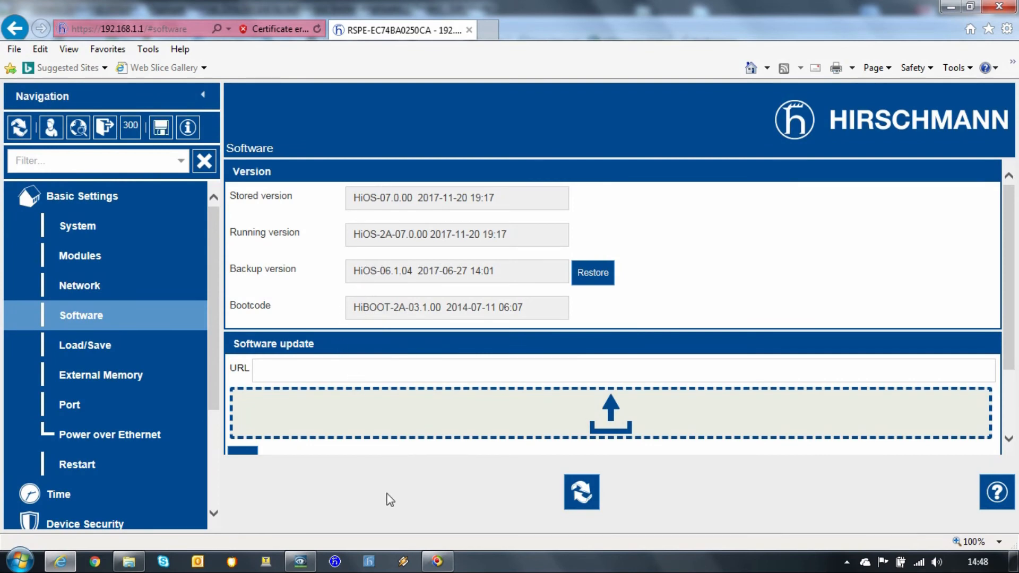
{"action": "mouse_move", "coordinate": [299, 561]}
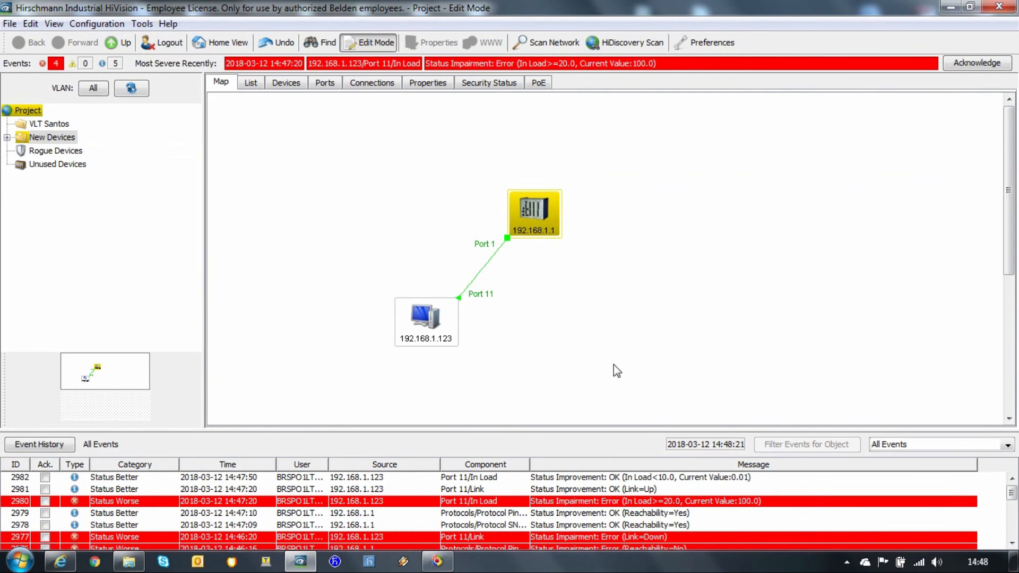
Step: Select the upgraded switch 192.168.1.1 on the HiVision project map
{"action": "left_click", "coordinate": [534, 214]}
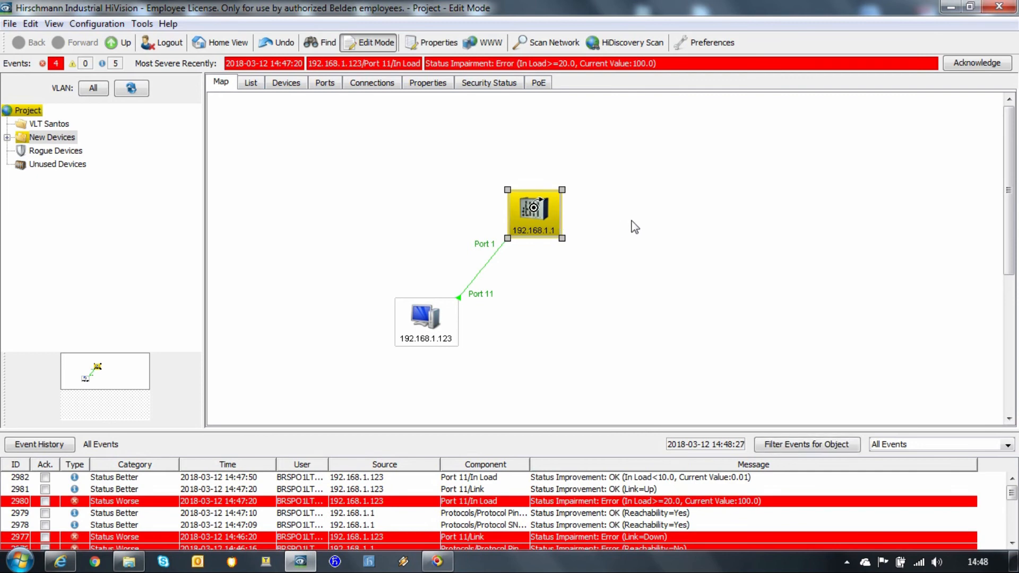
{"action": "mouse_move", "coordinate": [589, 235]}
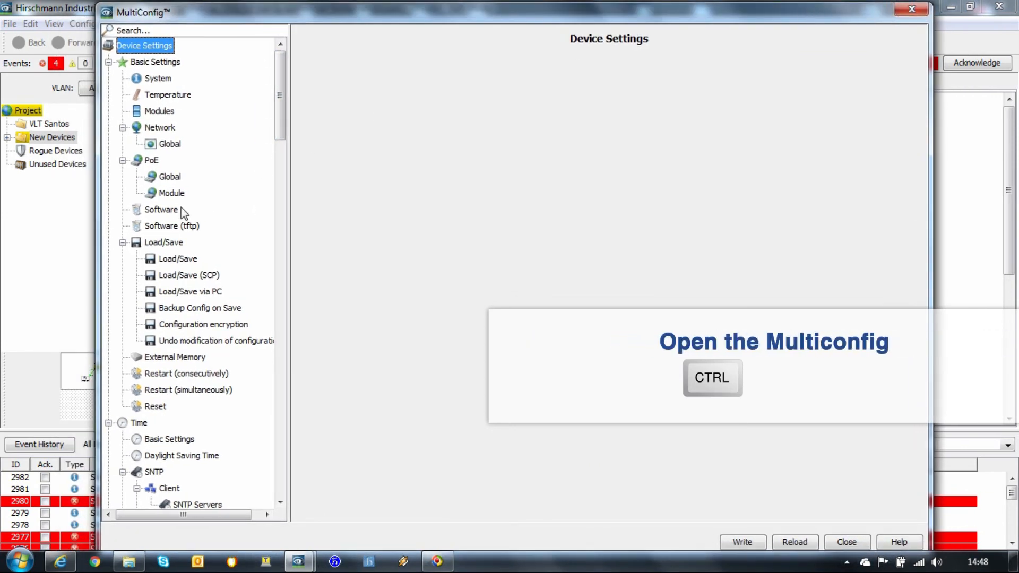
Step: In MultiConfig Software update, browse to the RSPE > Software firmware folder, then close MultiConfig
{"action": "left_click", "coordinate": [162, 209]}
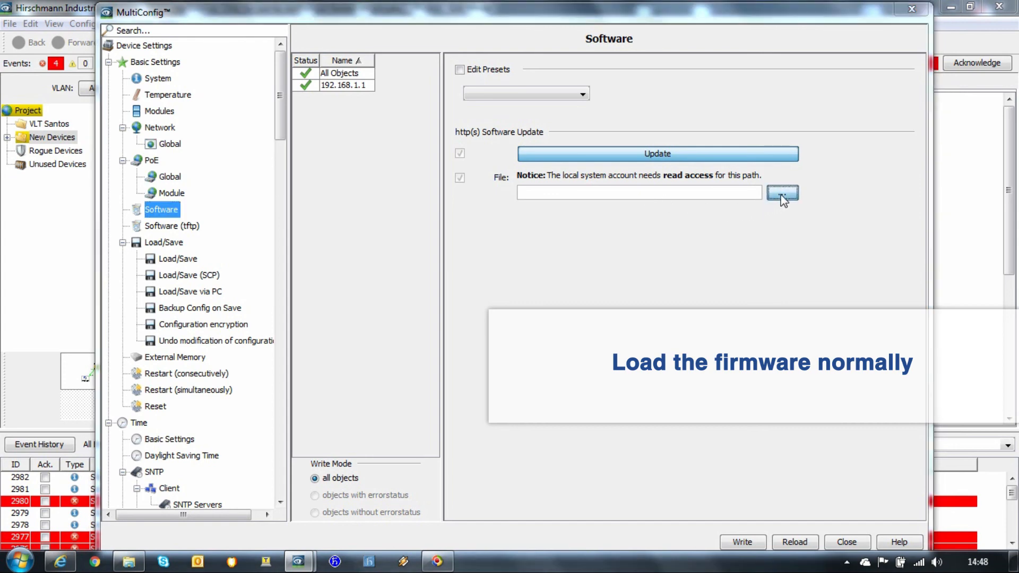
{"action": "left_click", "coordinate": [782, 194]}
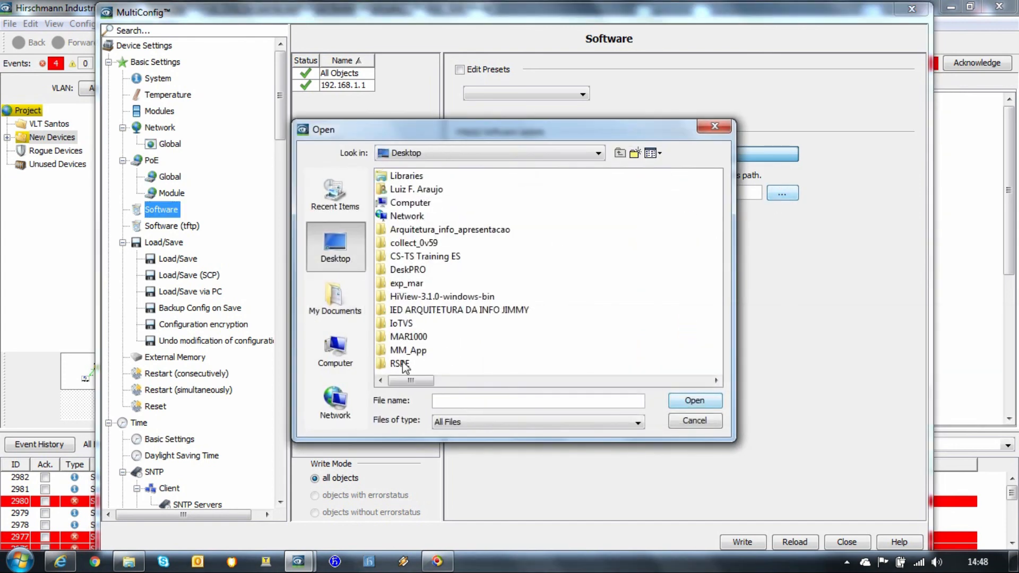
{"action": "double_click", "coordinate": [400, 363]}
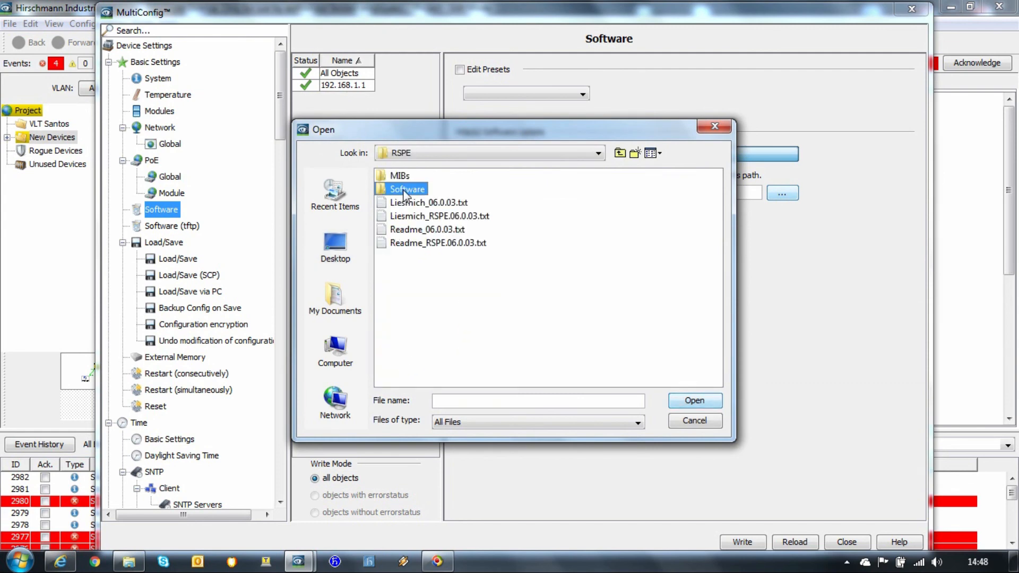
{"action": "double_click", "coordinate": [408, 189]}
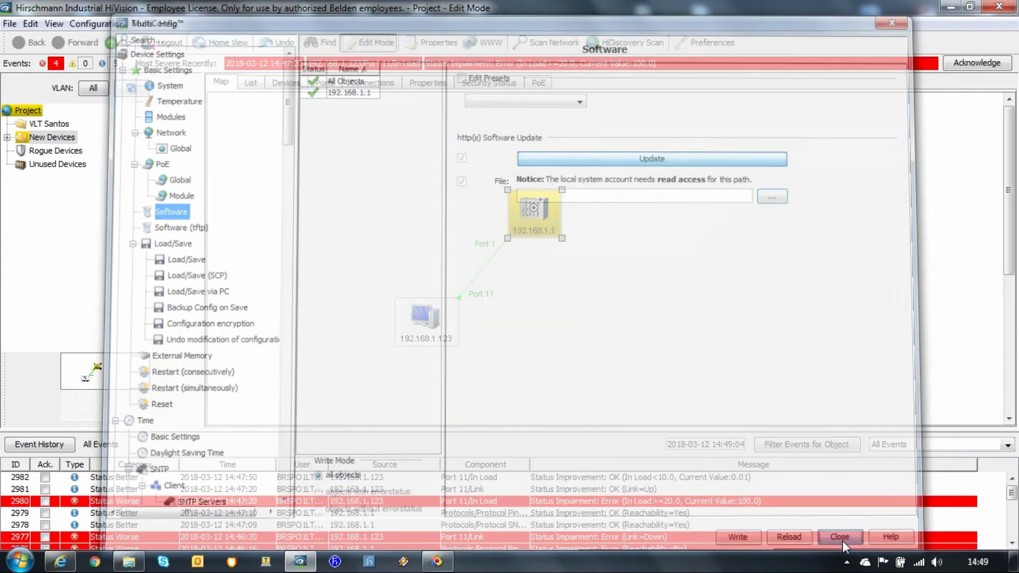
{"action": "left_click", "coordinate": [839, 537]}
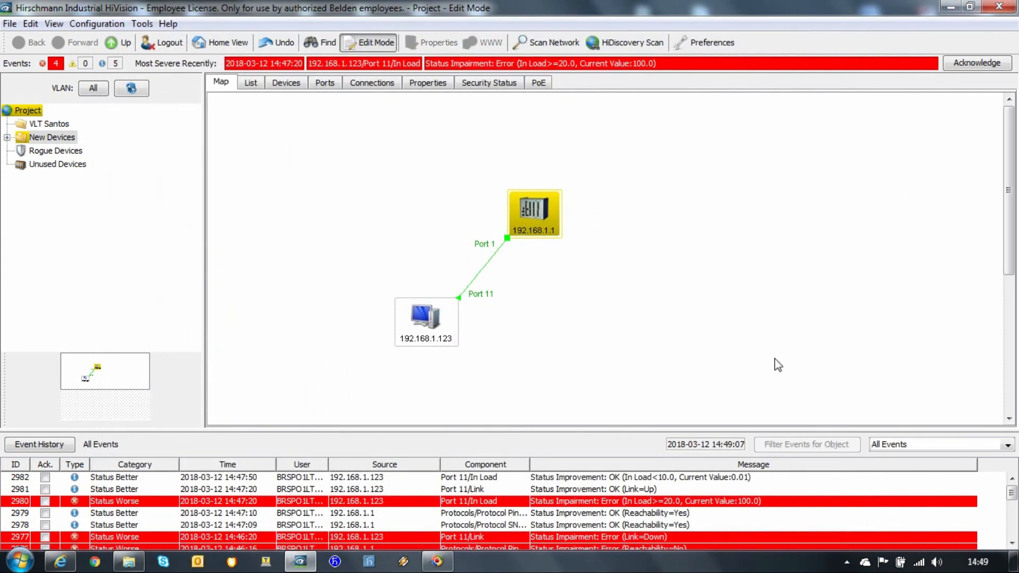